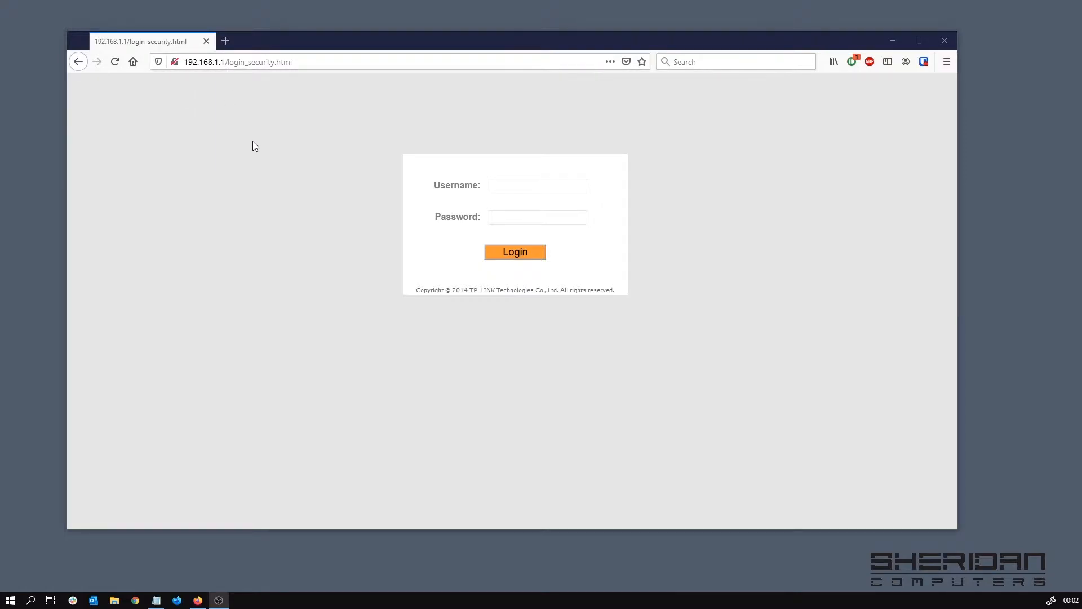
{"action": "mouse_move", "coordinate": [223, 134]}
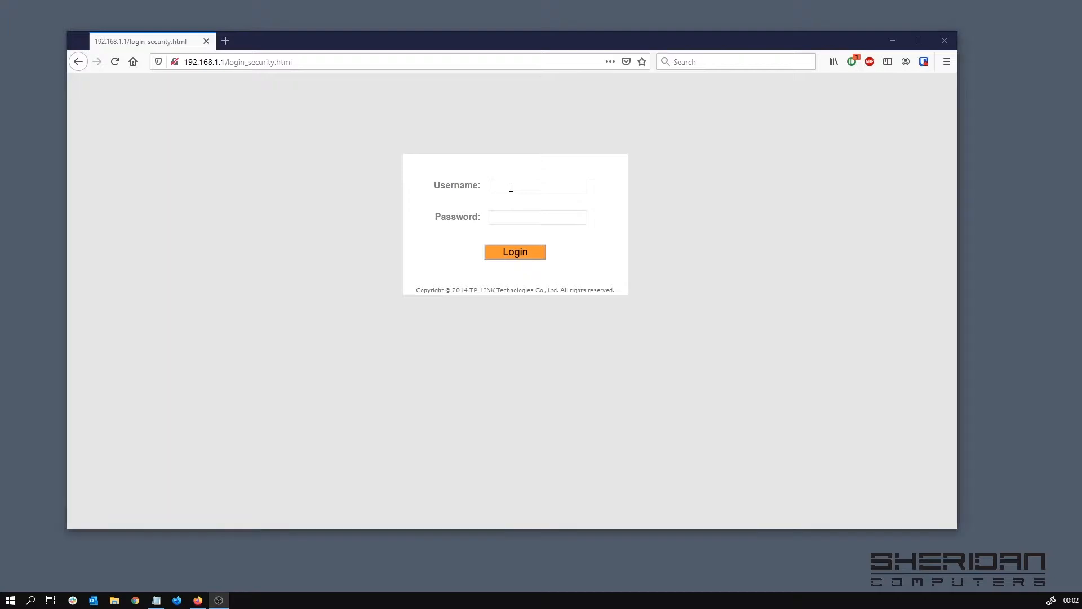
Enter 'admin' as the username and fill in the password on the login page.
{"action": "left_click", "coordinate": [537, 186]}
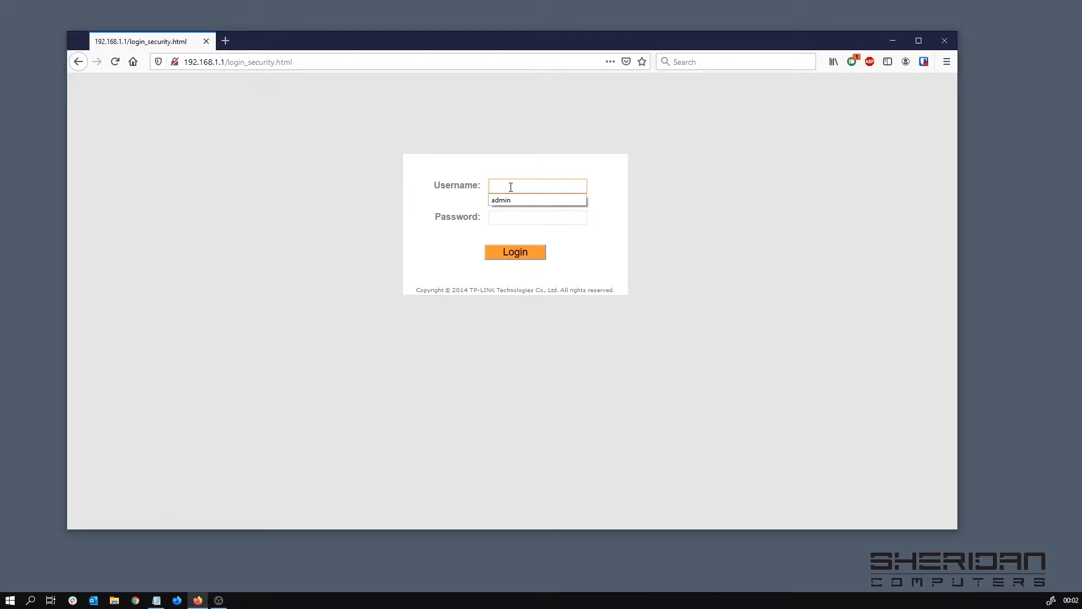
{"action": "type", "text": "admin"}
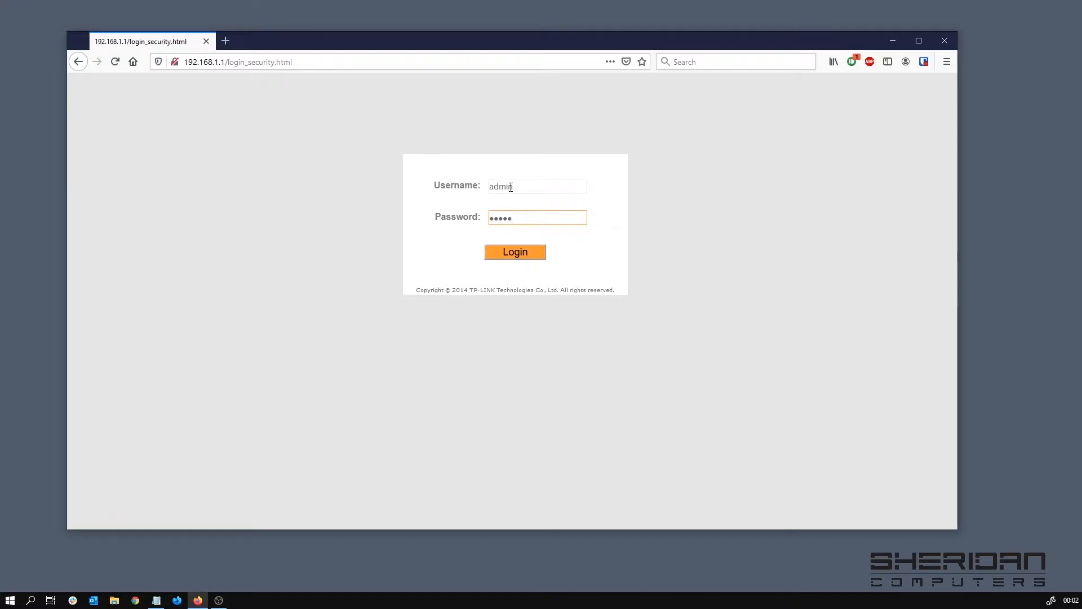
Log in to the router and go to the Quick Start page.
{"action": "left_click", "coordinate": [515, 251]}
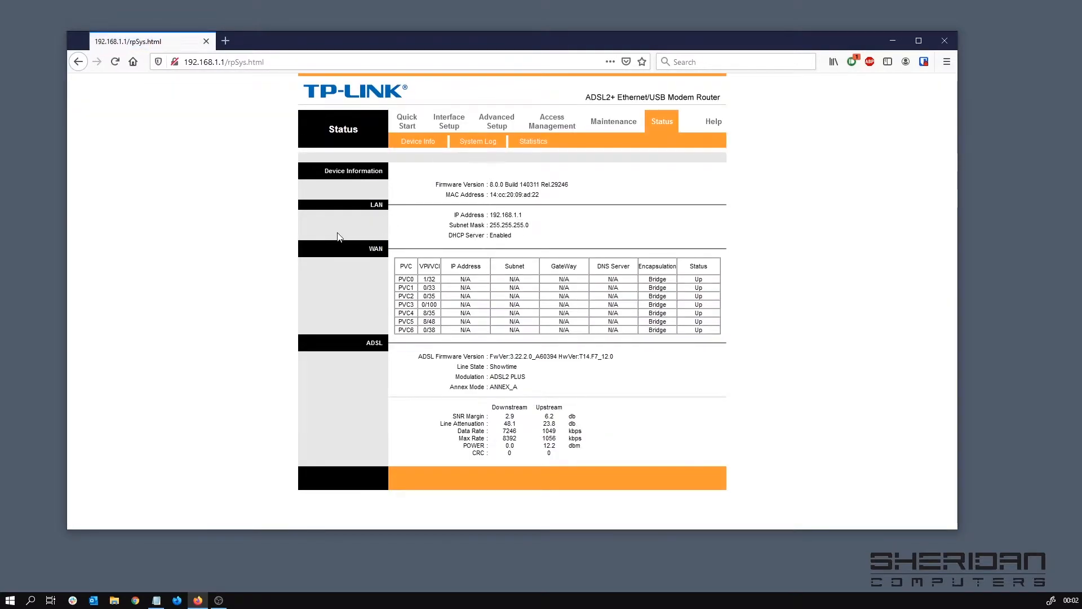
{"action": "mouse_move", "coordinate": [158, 318]}
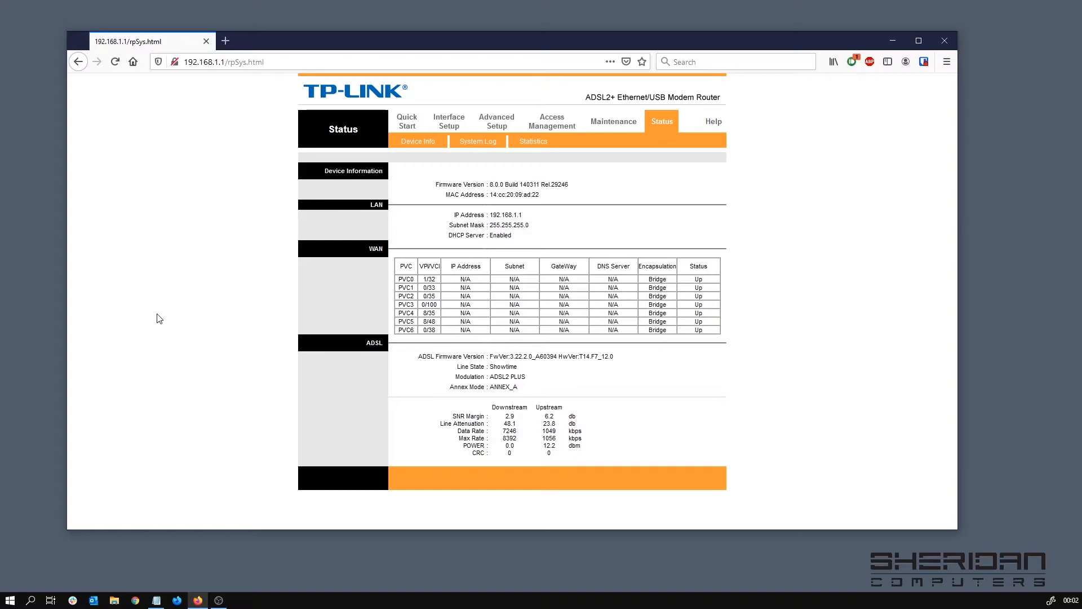
{"action": "mouse_move", "coordinate": [548, 258]}
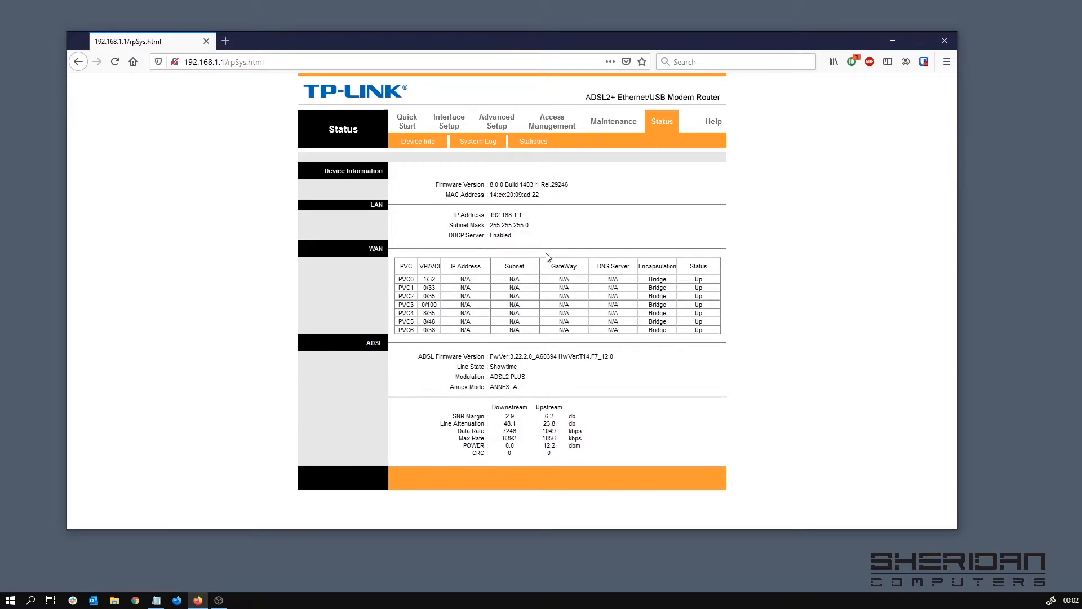
{"action": "mouse_move", "coordinate": [420, 205]}
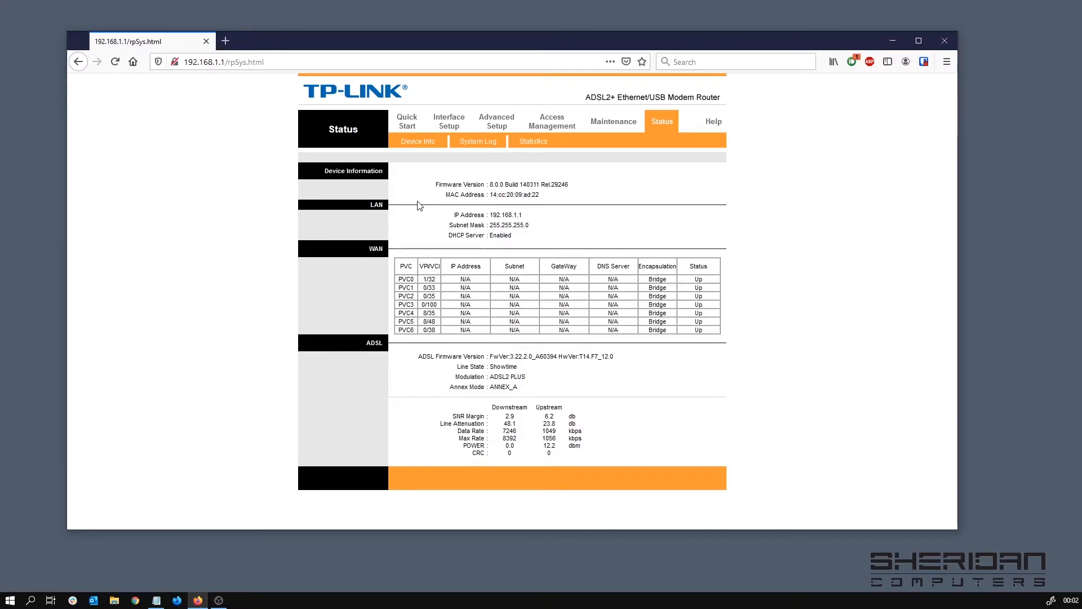
{"action": "mouse_move", "coordinate": [483, 132]}
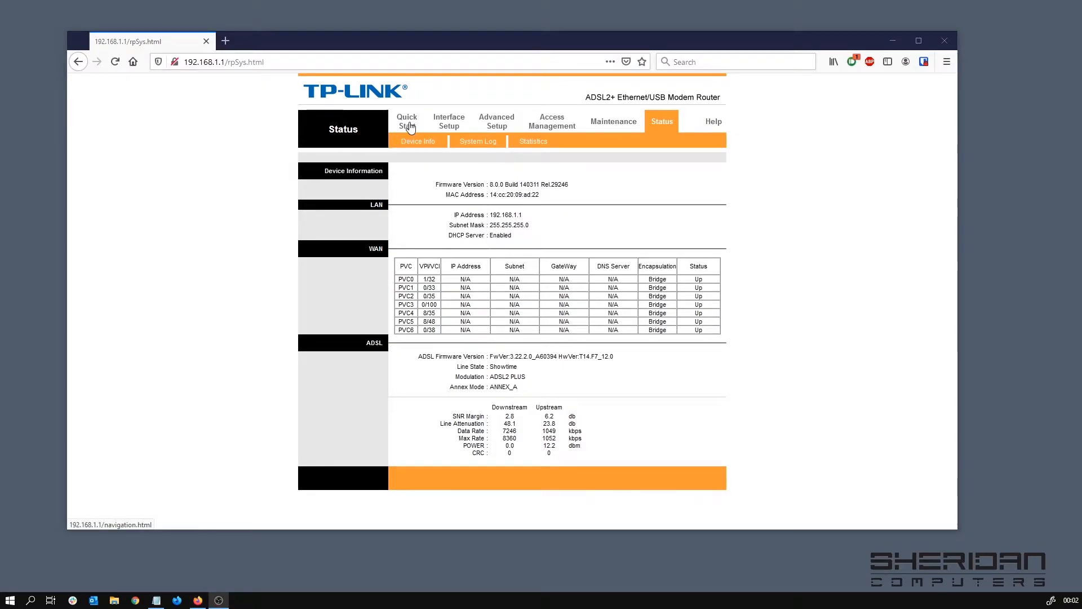
{"action": "left_click", "coordinate": [408, 120]}
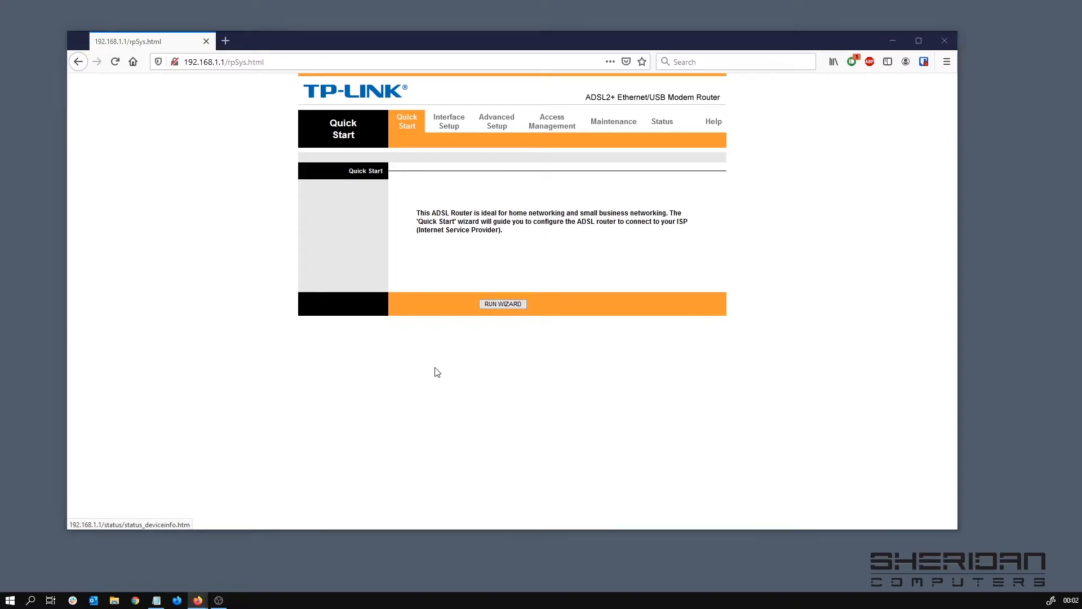
Run the Quick Start wizard and continue past its introduction to the time zone step.
{"action": "left_click", "coordinate": [503, 303]}
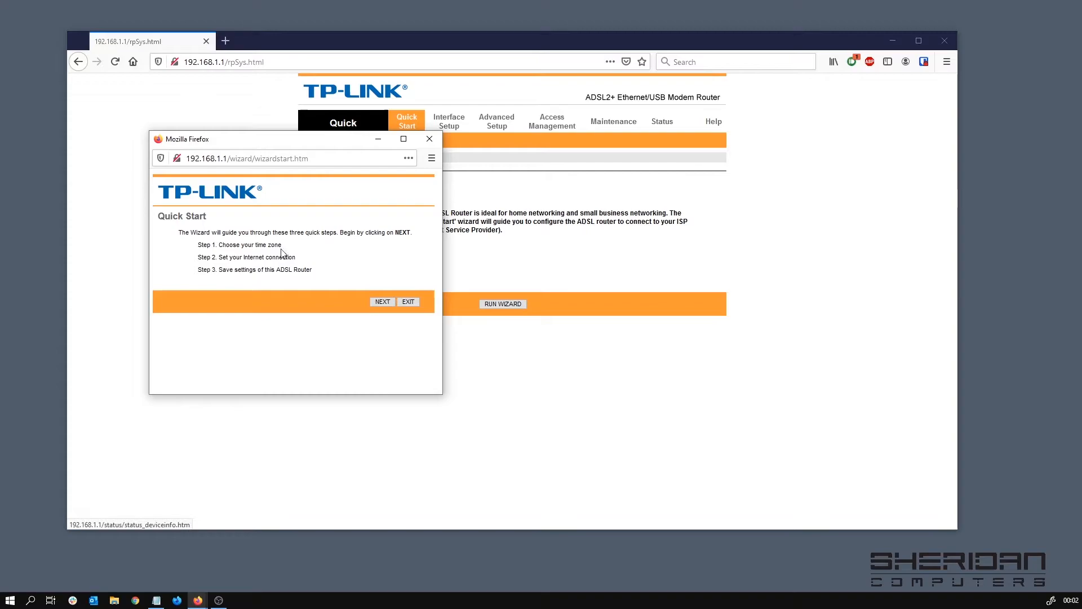
{"action": "mouse_move", "coordinate": [269, 255]}
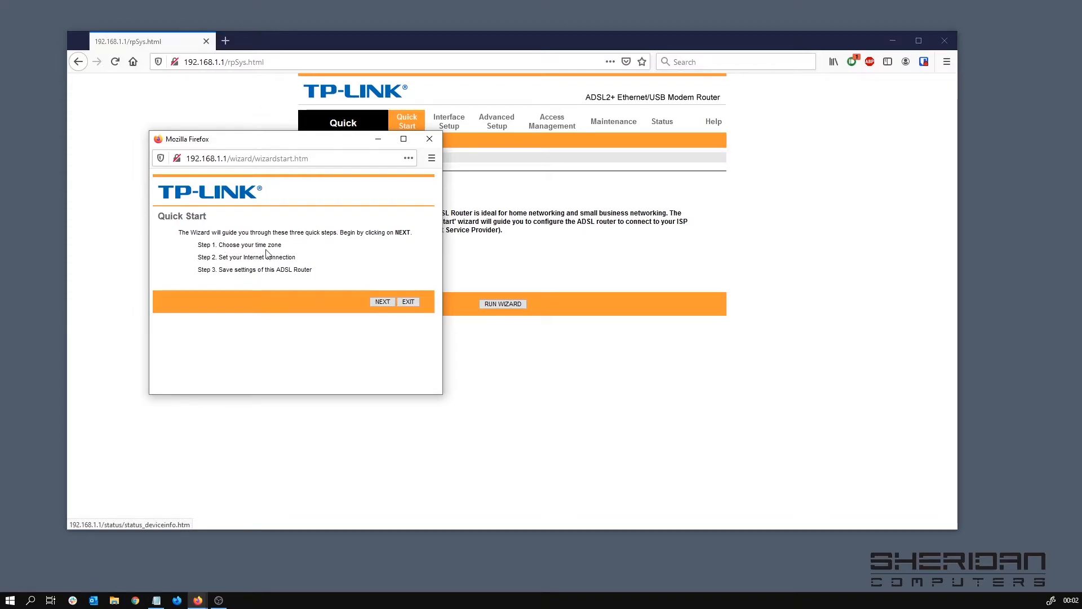
{"action": "mouse_move", "coordinate": [335, 285]}
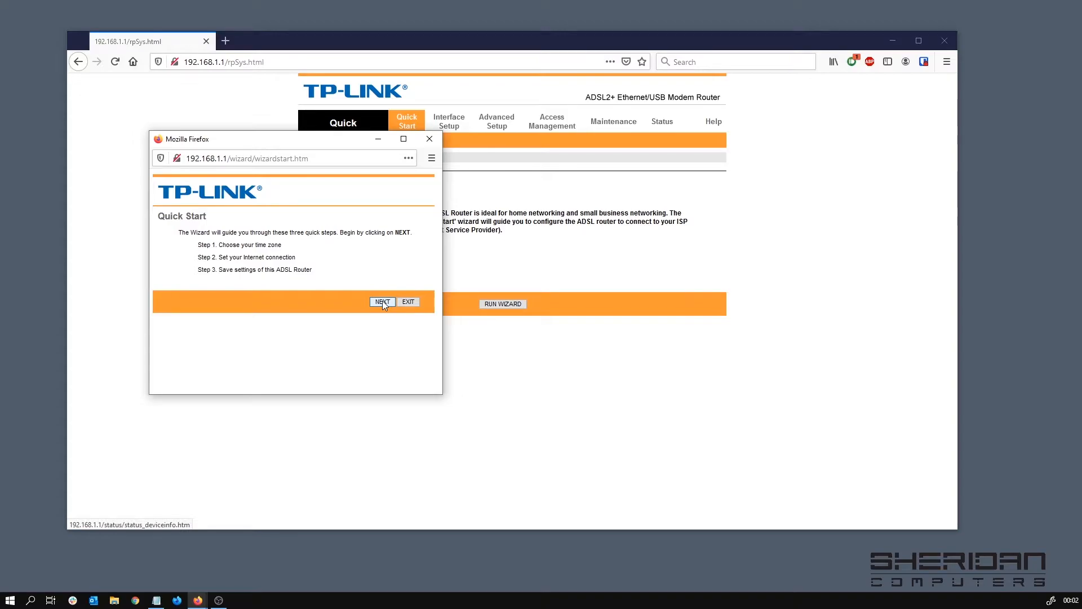
{"action": "left_click", "coordinate": [383, 302]}
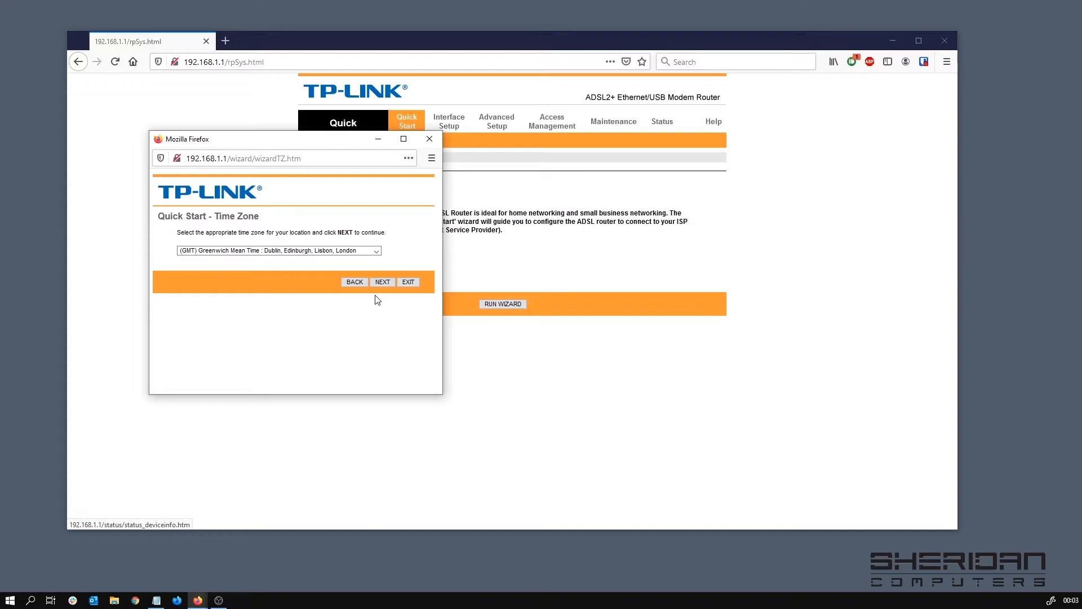
Keep Greenwich Mean Time and choose Bridge Mode as the ISP connection type.
{"action": "left_click", "coordinate": [382, 282]}
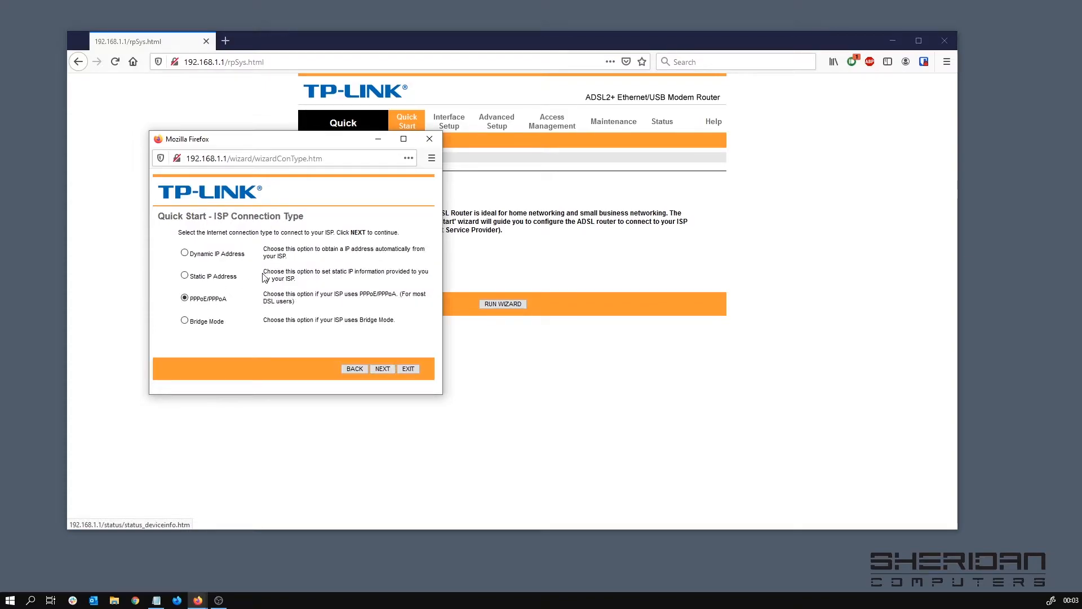
{"action": "mouse_move", "coordinate": [332, 308]}
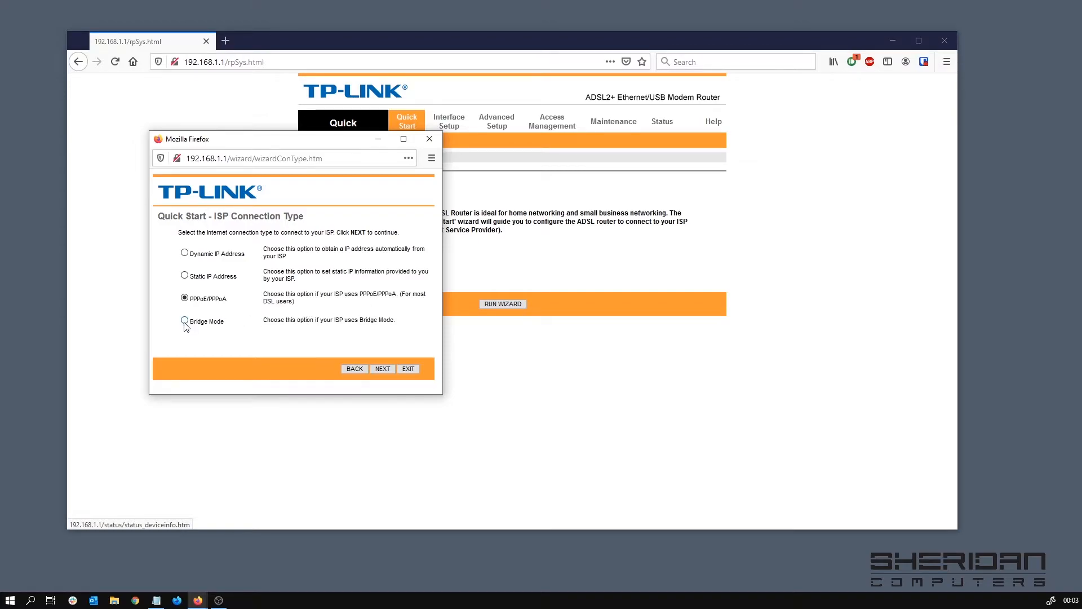
{"action": "left_click", "coordinate": [183, 320]}
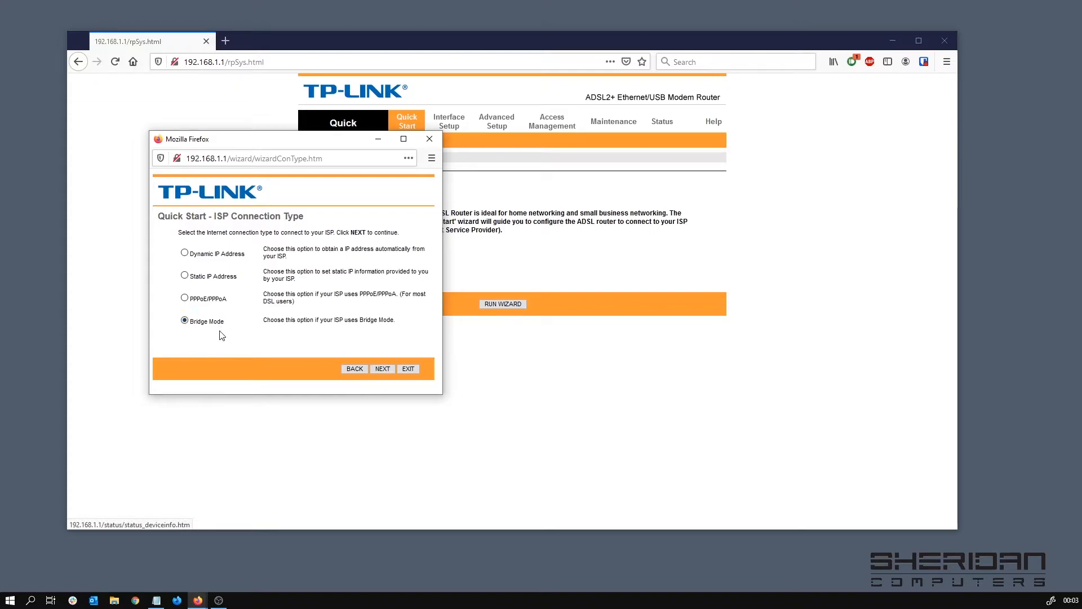
{"action": "mouse_move", "coordinate": [285, 328]}
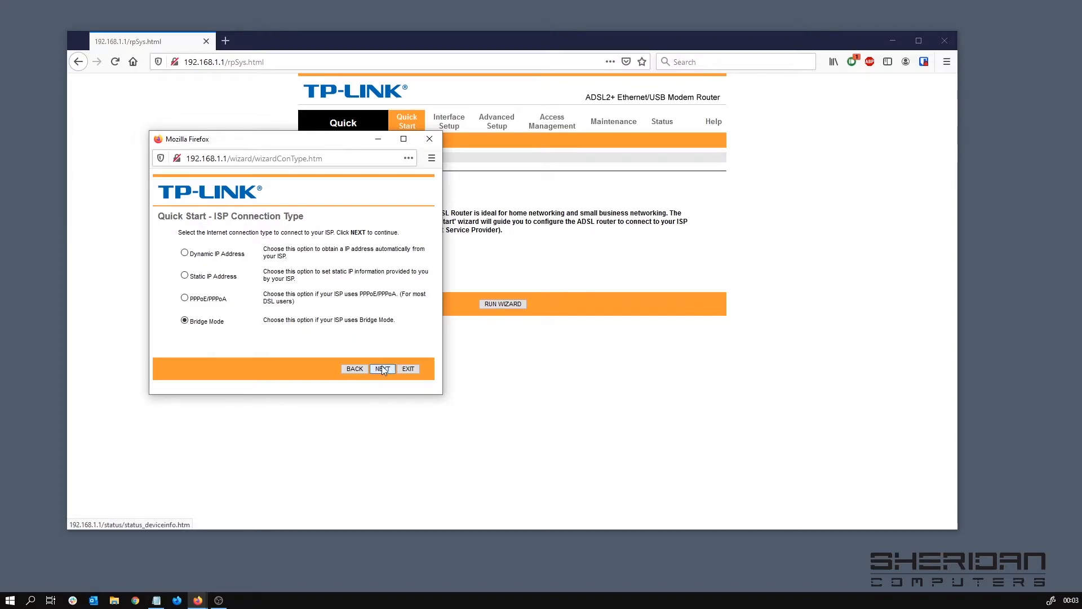
Set the bridge PVC to VPI 0, VCI 38 with 1483 Bridged IP VC-Mux encapsulation.
{"action": "left_click", "coordinate": [383, 367]}
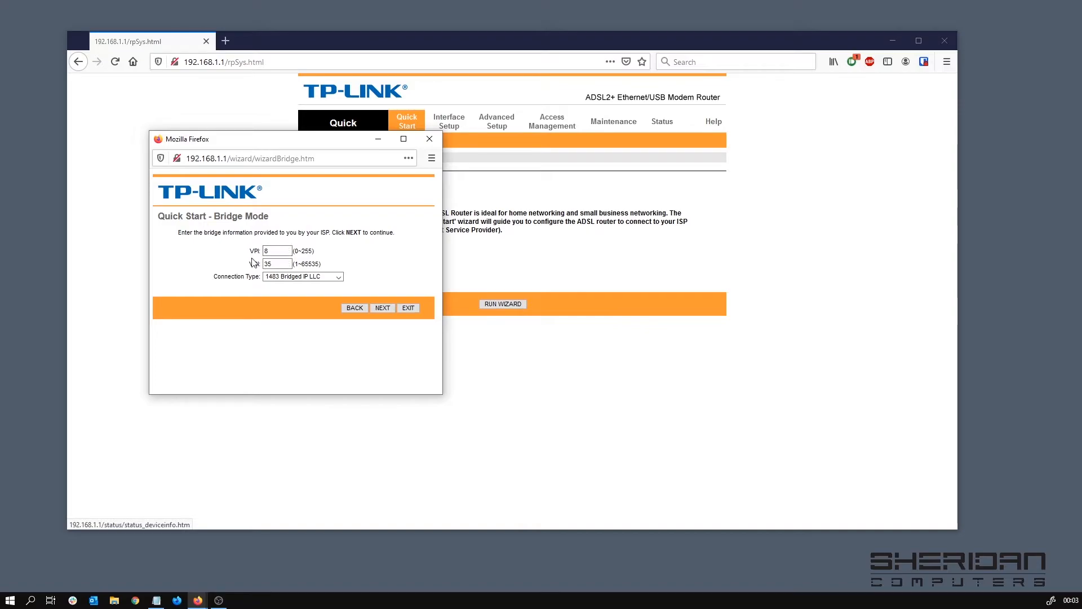
{"action": "mouse_move", "coordinate": [343, 251]}
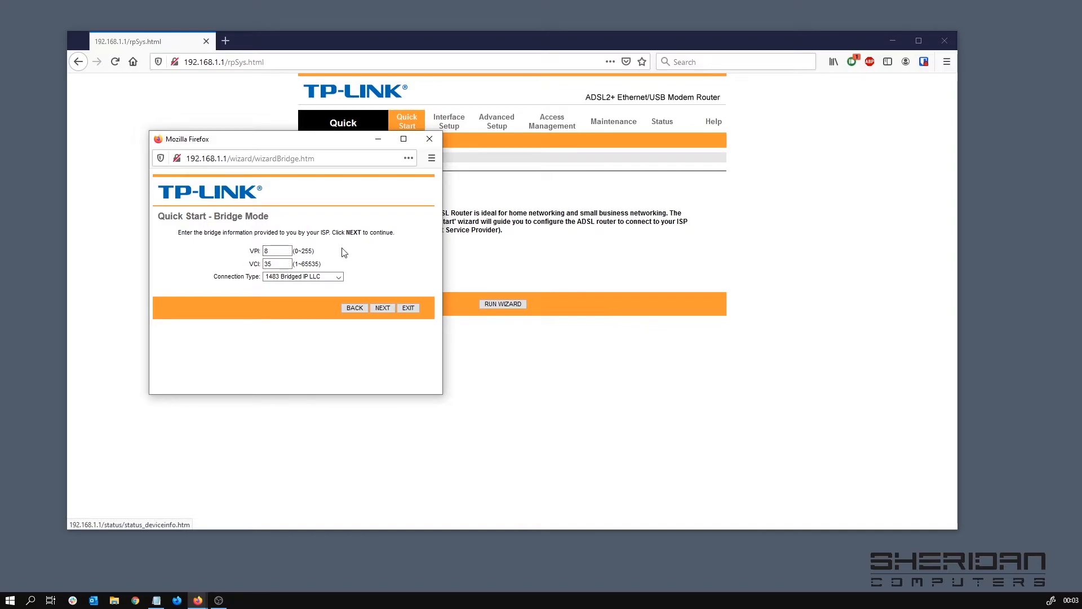
{"action": "left_click", "coordinate": [276, 250]}
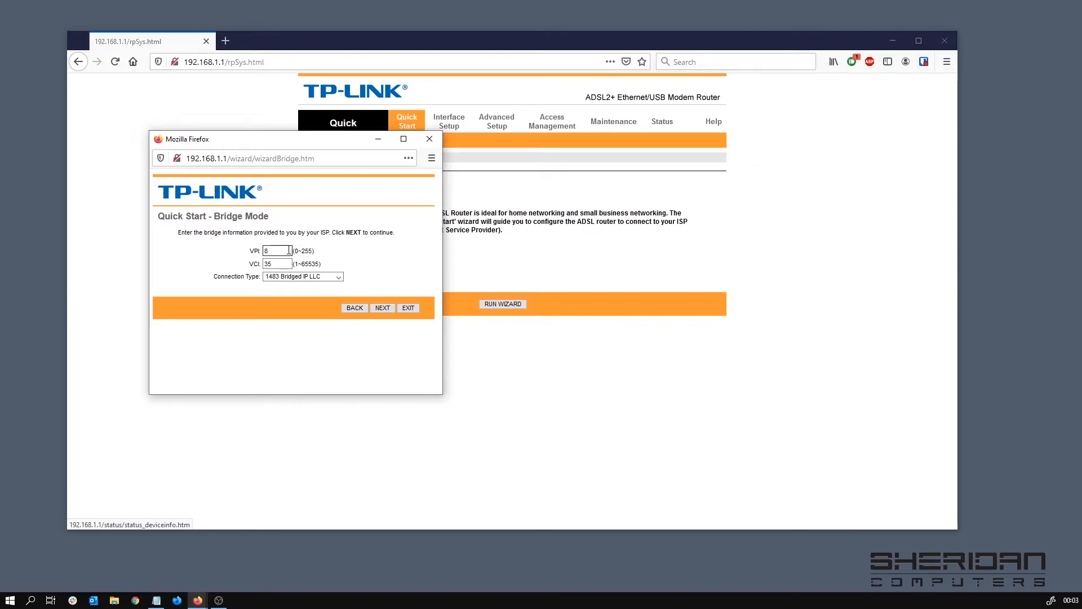
{"action": "triple_click", "coordinate": [278, 250]}
{"action": "type", "text": "0"}
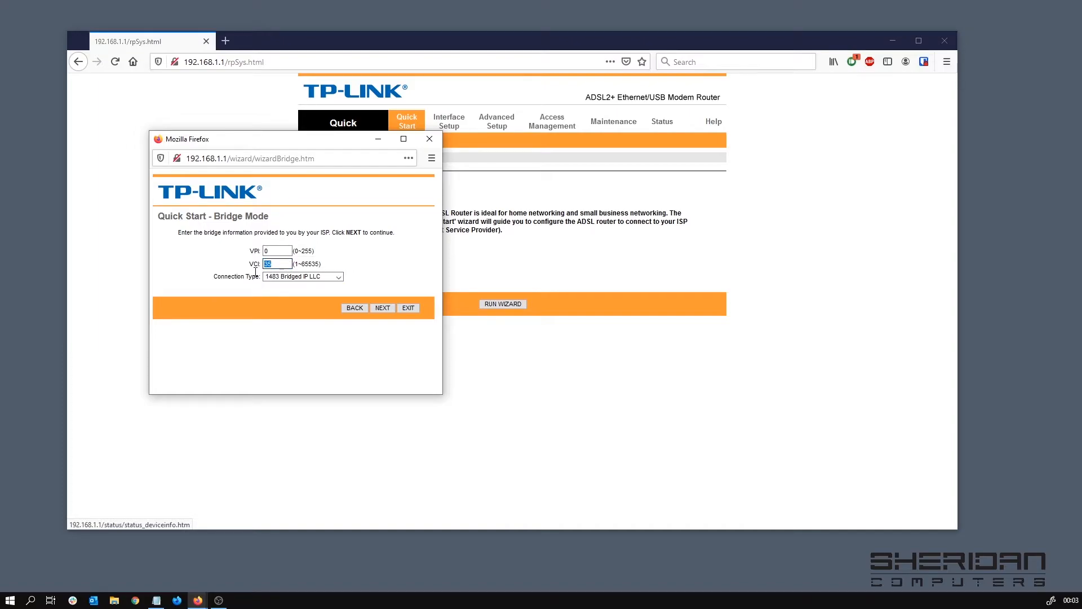
{"action": "type", "text": "38"}
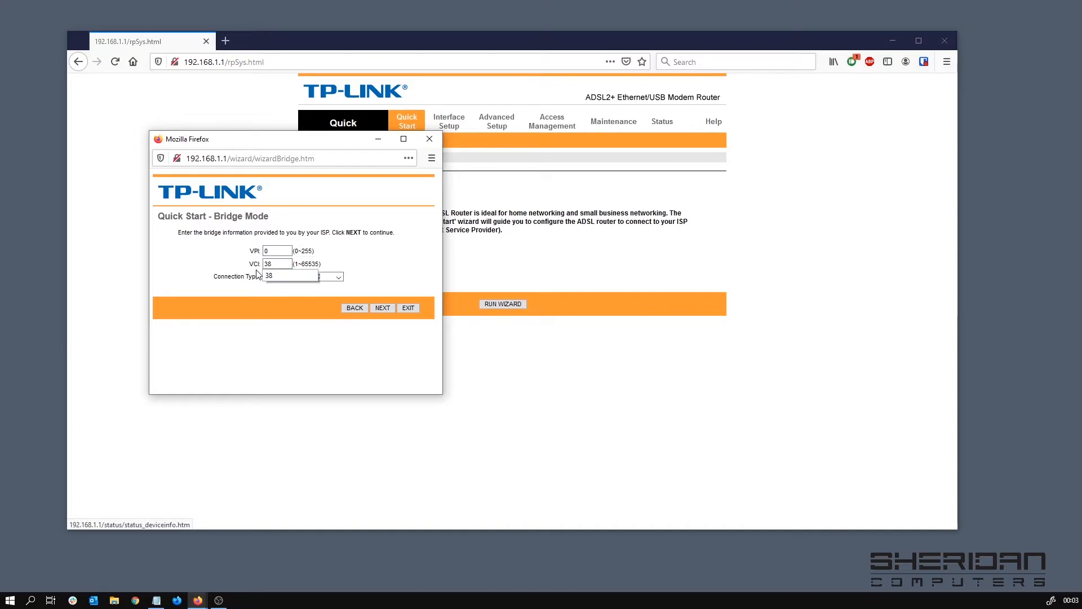
{"action": "left_click", "coordinate": [303, 276]}
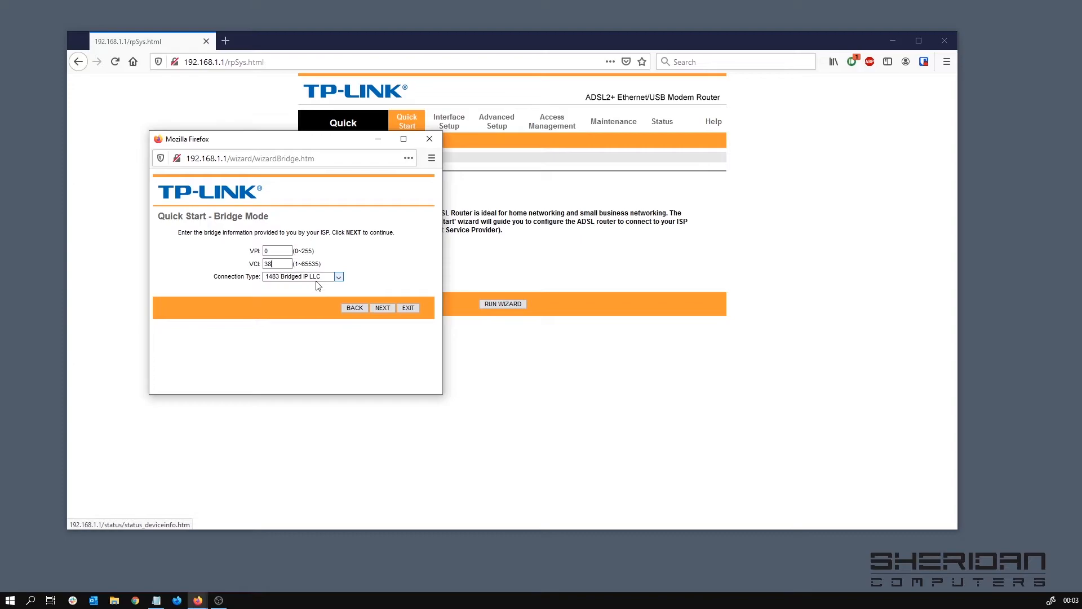
{"action": "left_click", "coordinate": [302, 277]}
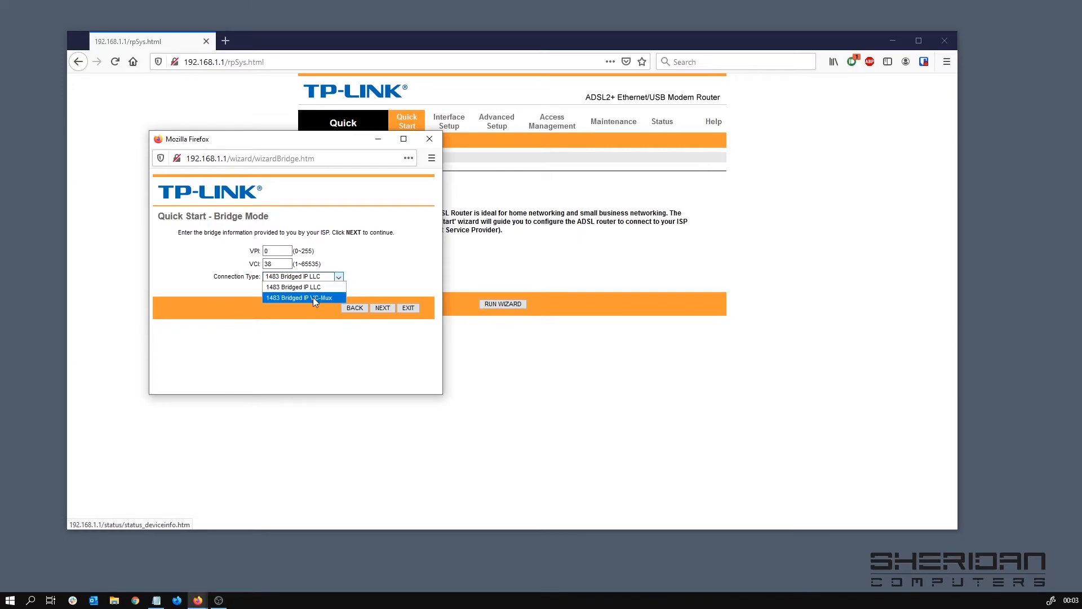
{"action": "mouse_move", "coordinate": [327, 305]}
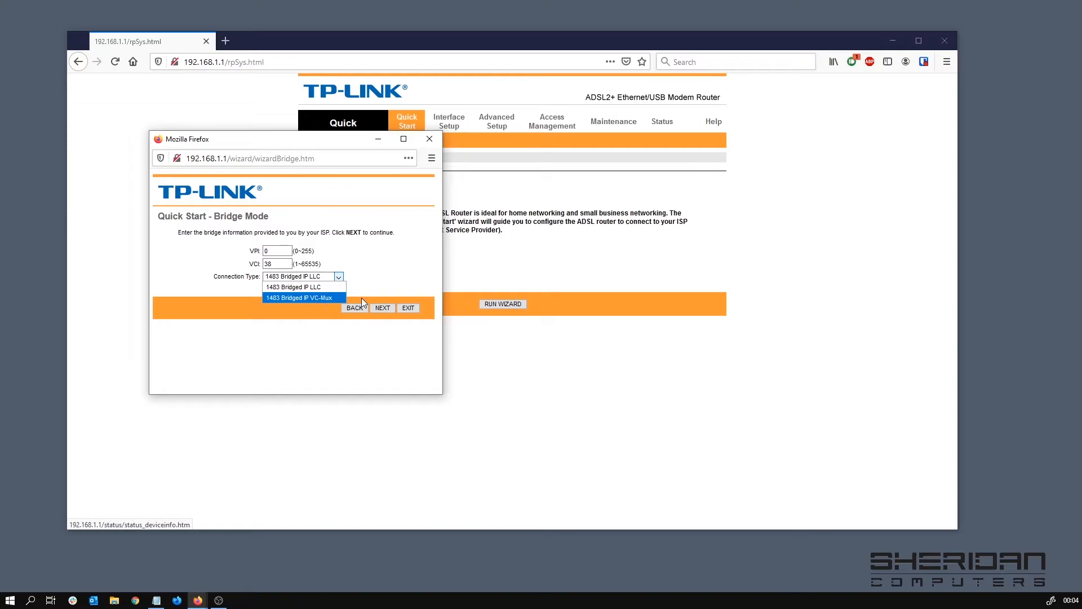
{"action": "mouse_move", "coordinate": [303, 287]}
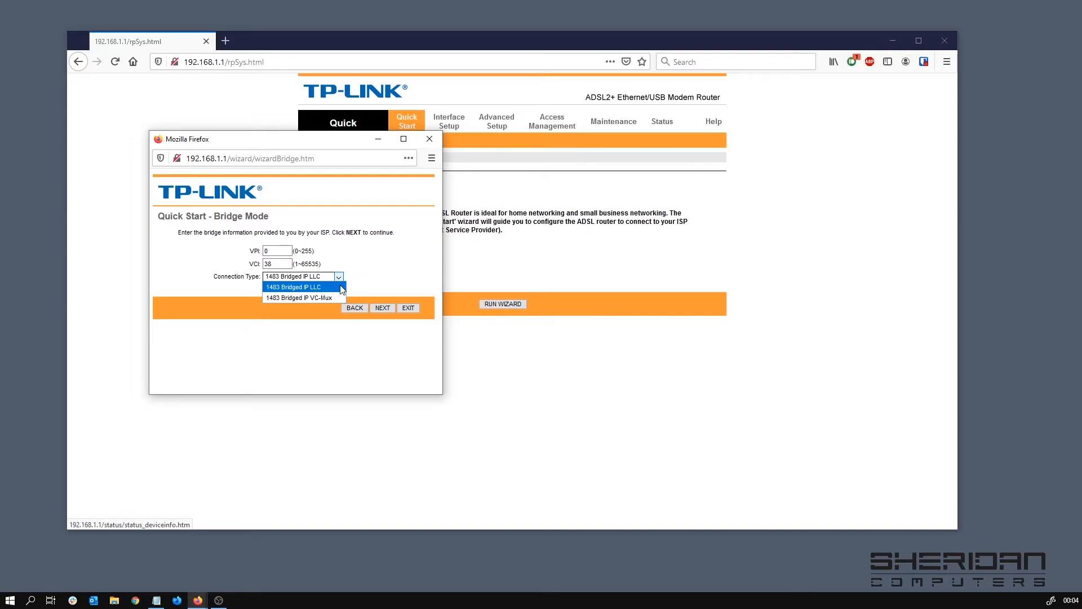
{"action": "mouse_move", "coordinate": [302, 298]}
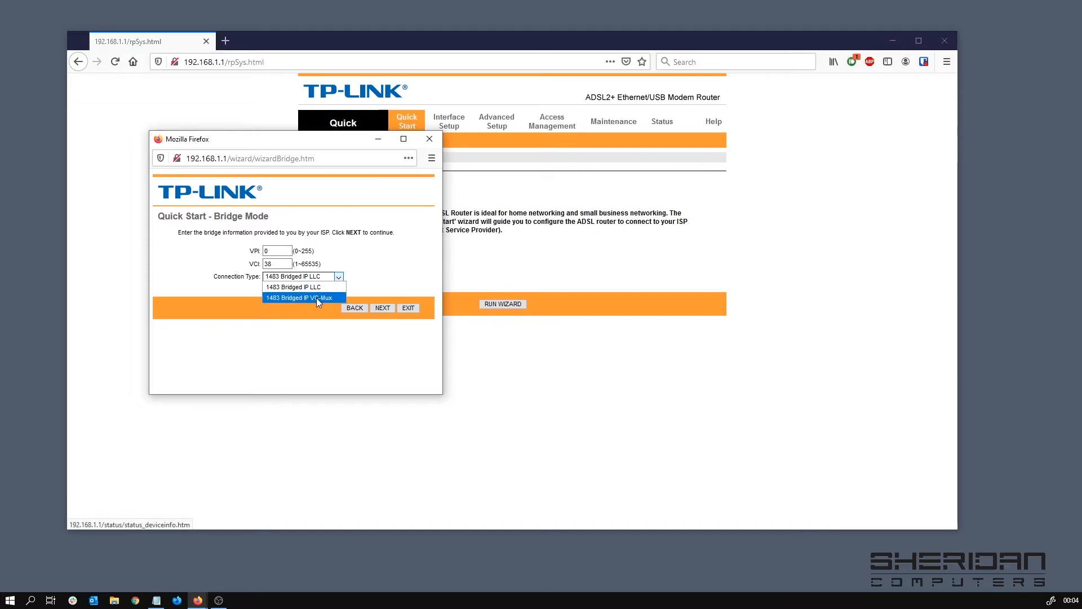
{"action": "left_click", "coordinate": [302, 298]}
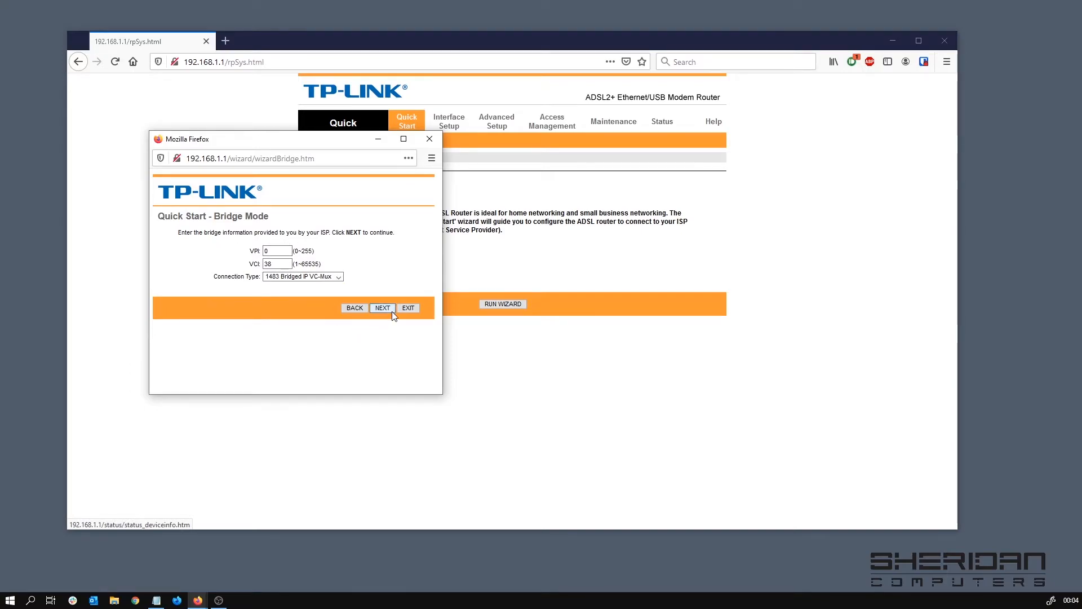
Save and close the wizard, then go to the Interface Setup Internet page showing the bridged PVC.
{"action": "left_click", "coordinate": [382, 307]}
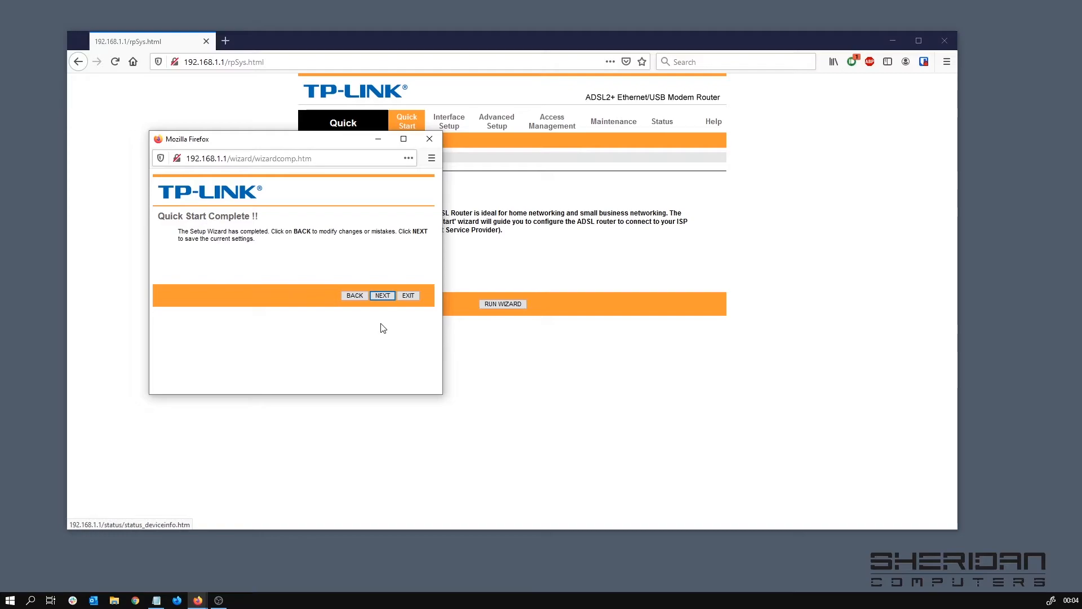
{"action": "left_click", "coordinate": [382, 295]}
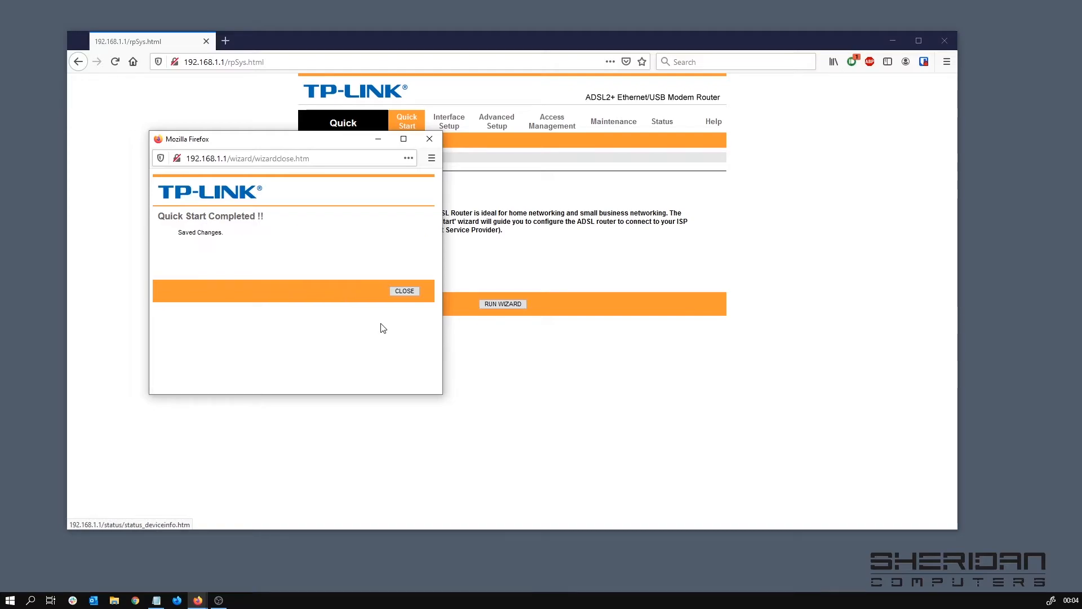
{"action": "left_click", "coordinate": [403, 291]}
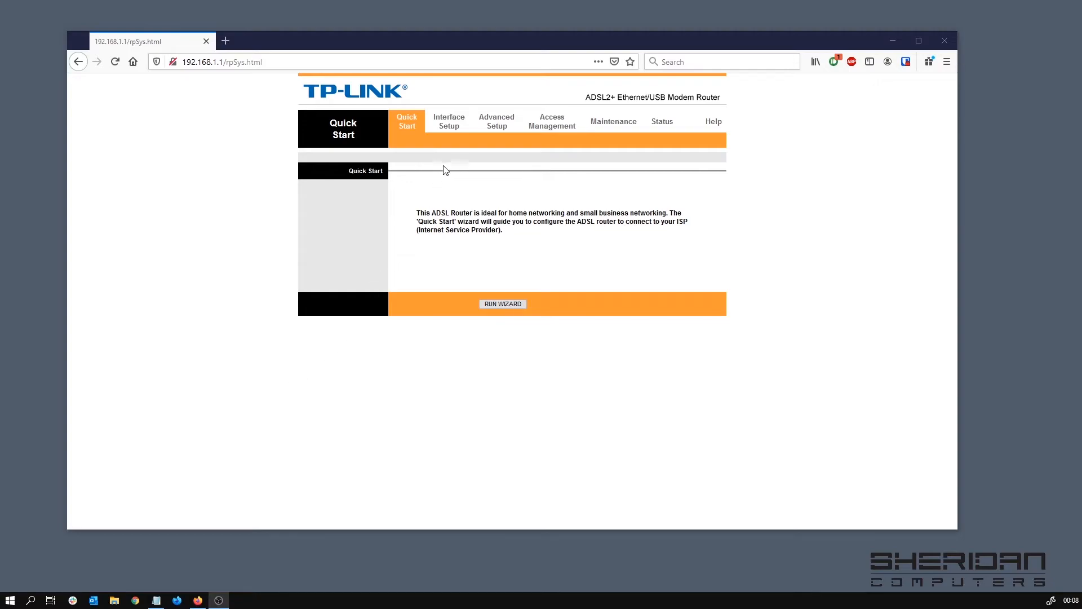
{"action": "mouse_move", "coordinate": [450, 145]}
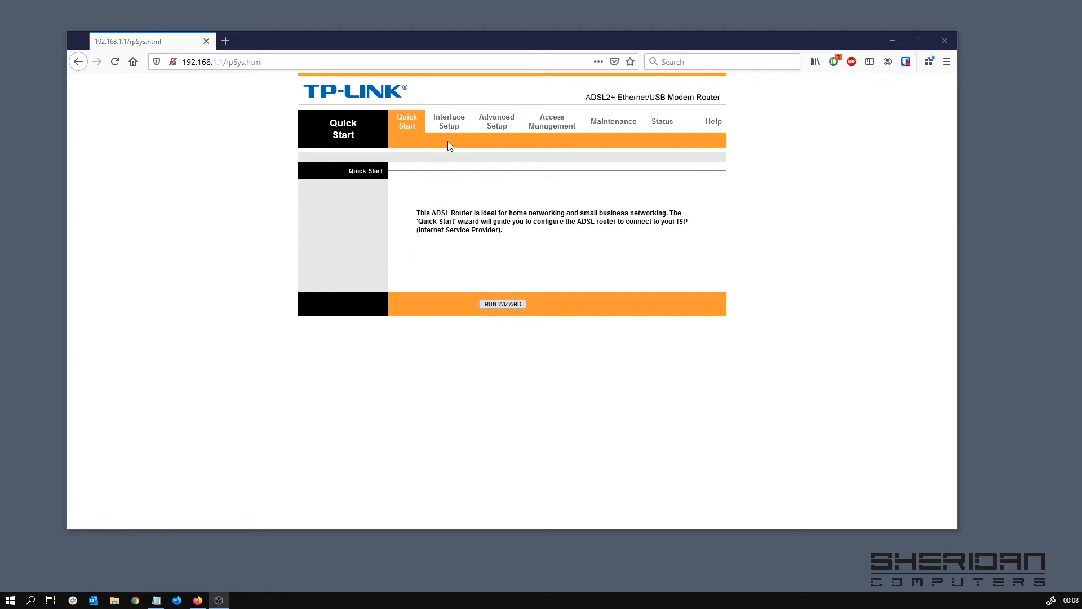
{"action": "left_click", "coordinate": [449, 121]}
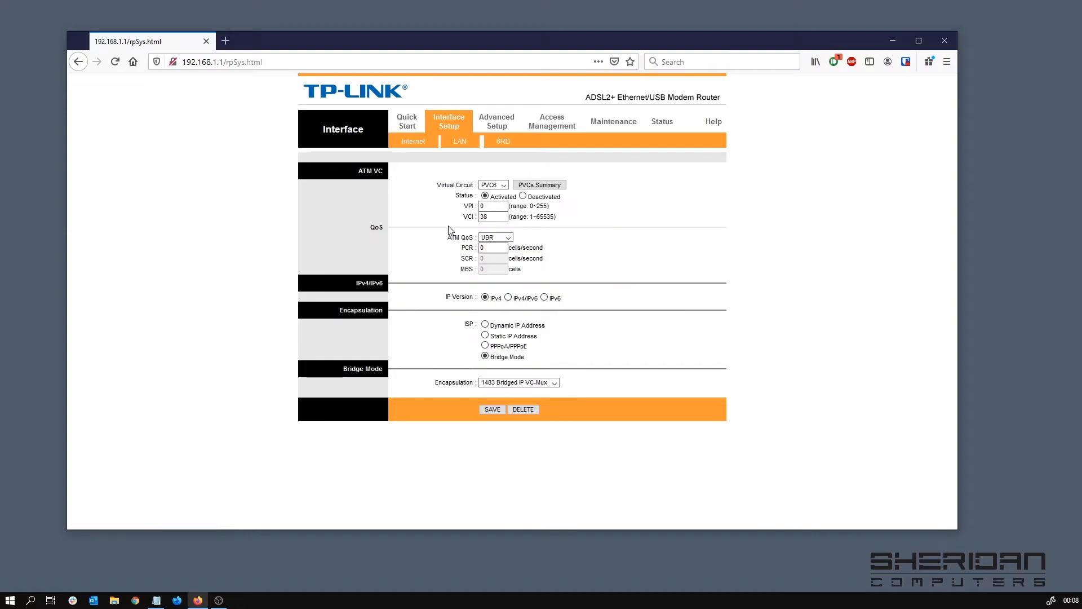
{"action": "mouse_move", "coordinate": [428, 185]}
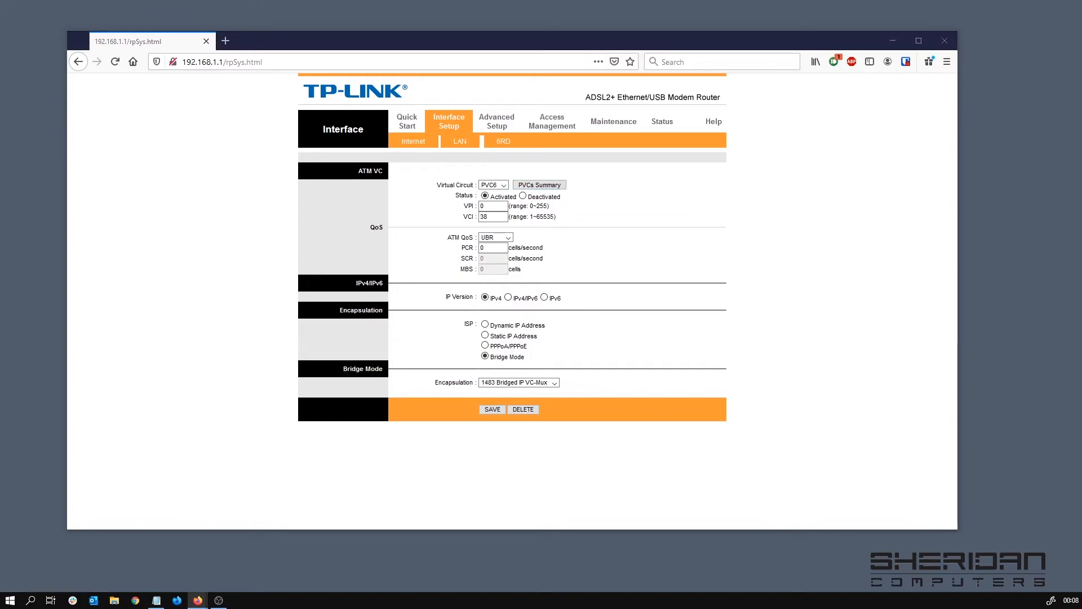
{"action": "left_click", "coordinate": [539, 184]}
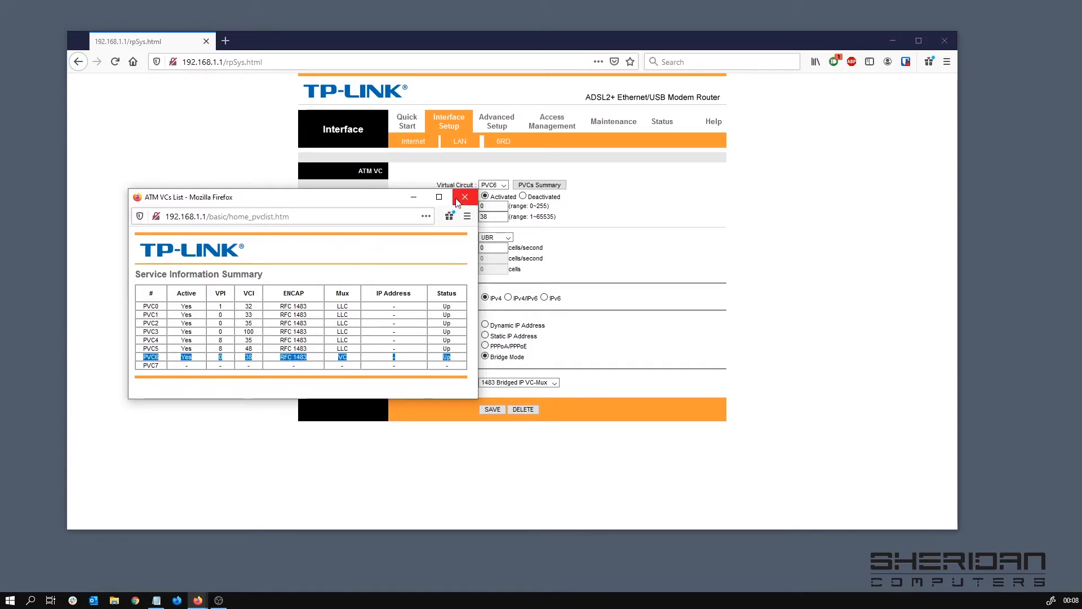
{"action": "left_click", "coordinate": [464, 196]}
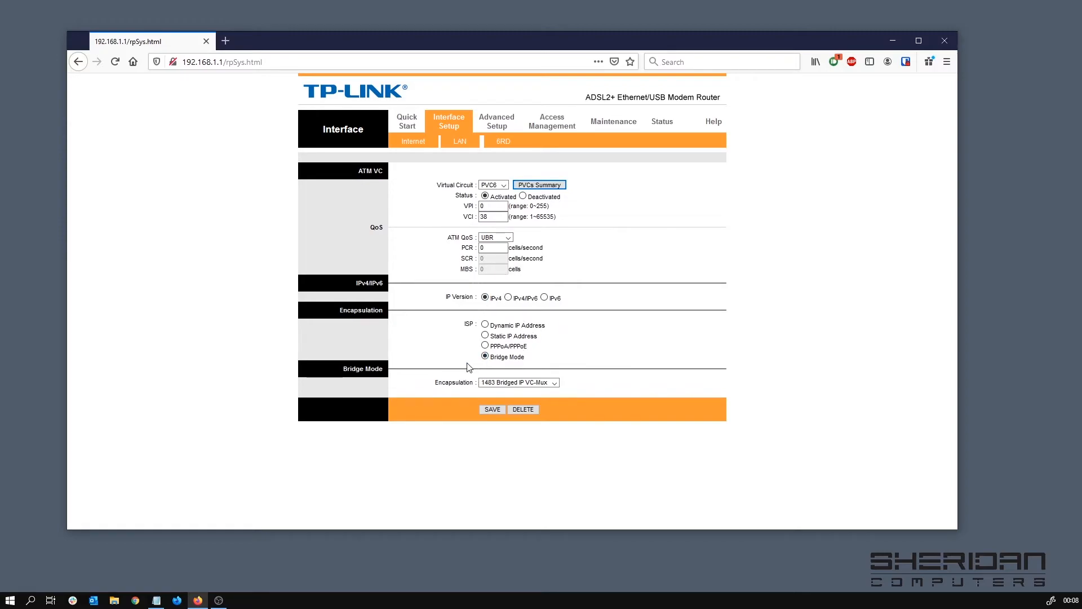
{"action": "mouse_move", "coordinate": [462, 158]}
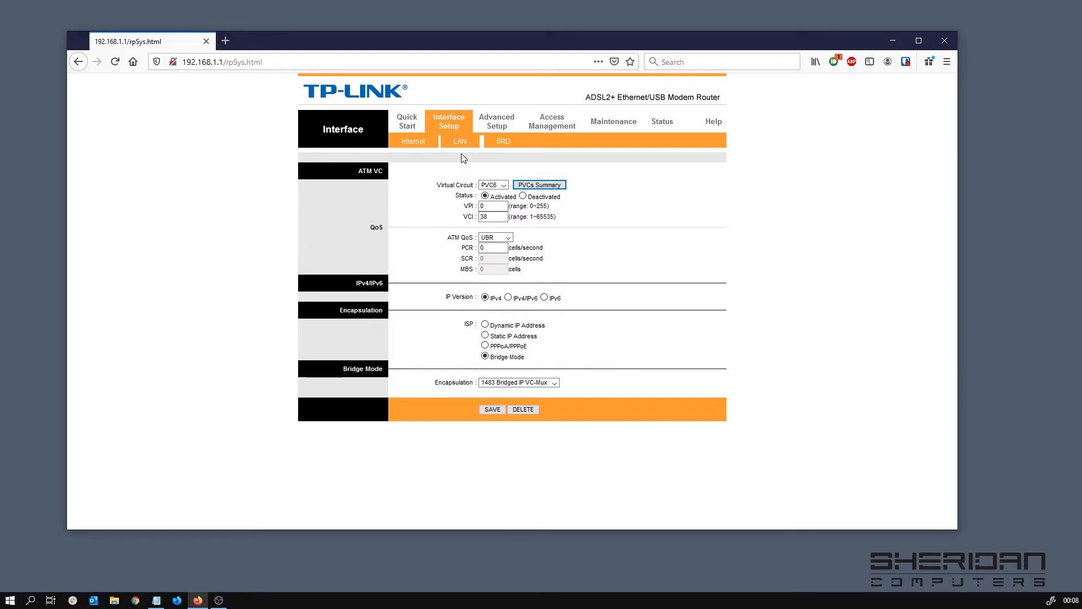
{"action": "mouse_move", "coordinate": [459, 142]}
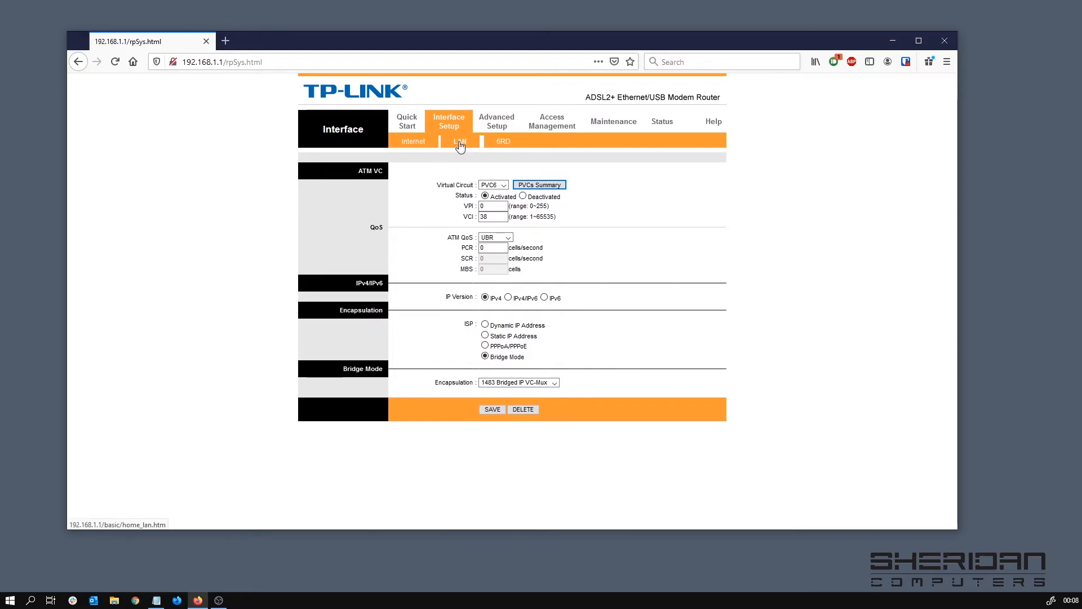
Set DHCP to Disabled on the LAN page and save the settings.
{"action": "left_click", "coordinate": [459, 142]}
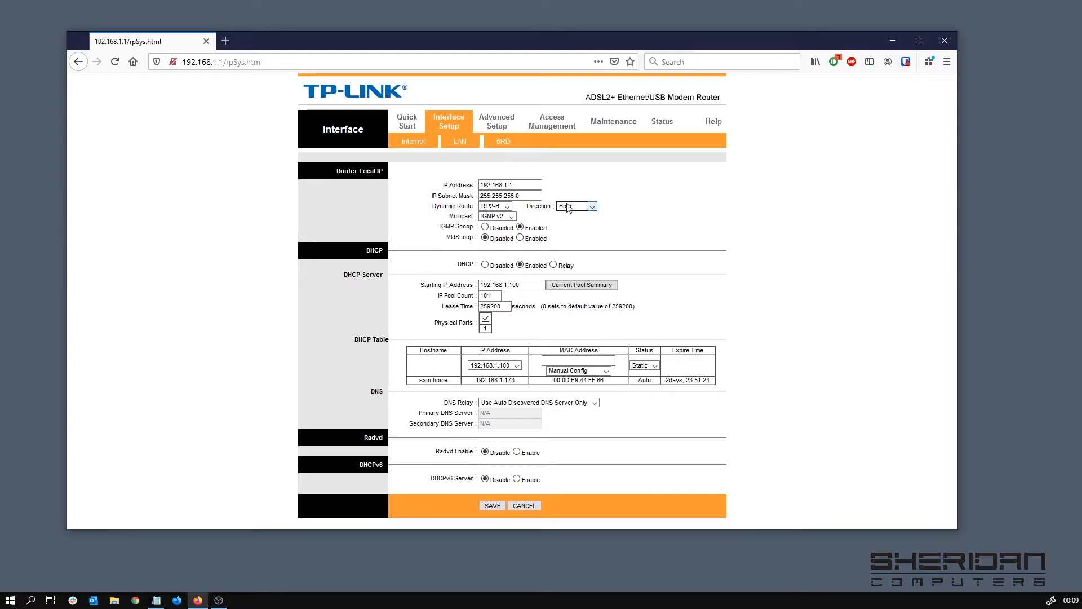
{"action": "left_click", "coordinate": [576, 205]}
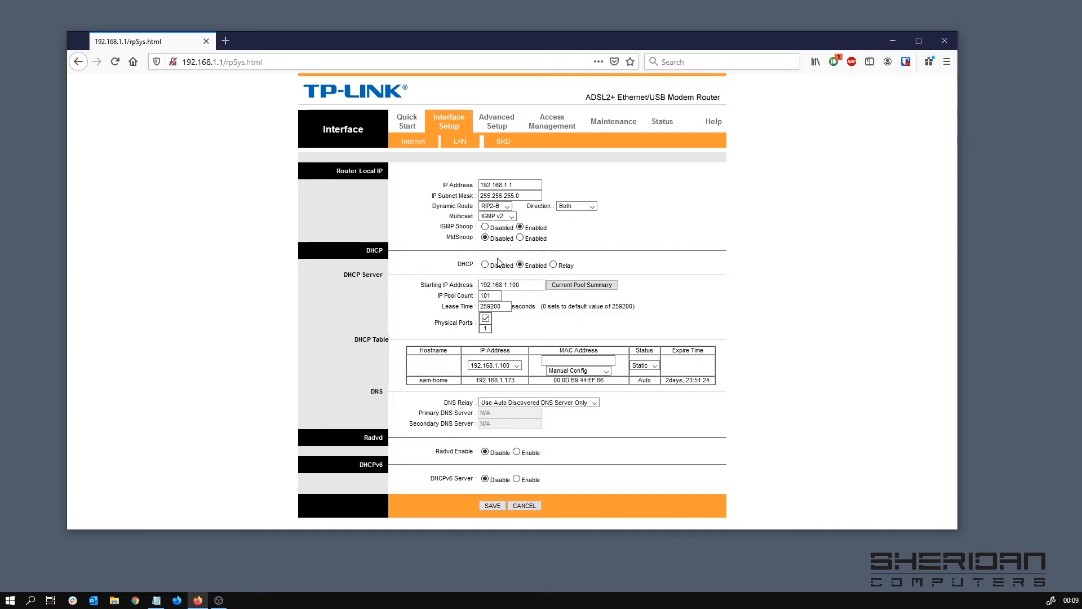
{"action": "left_click", "coordinate": [485, 264]}
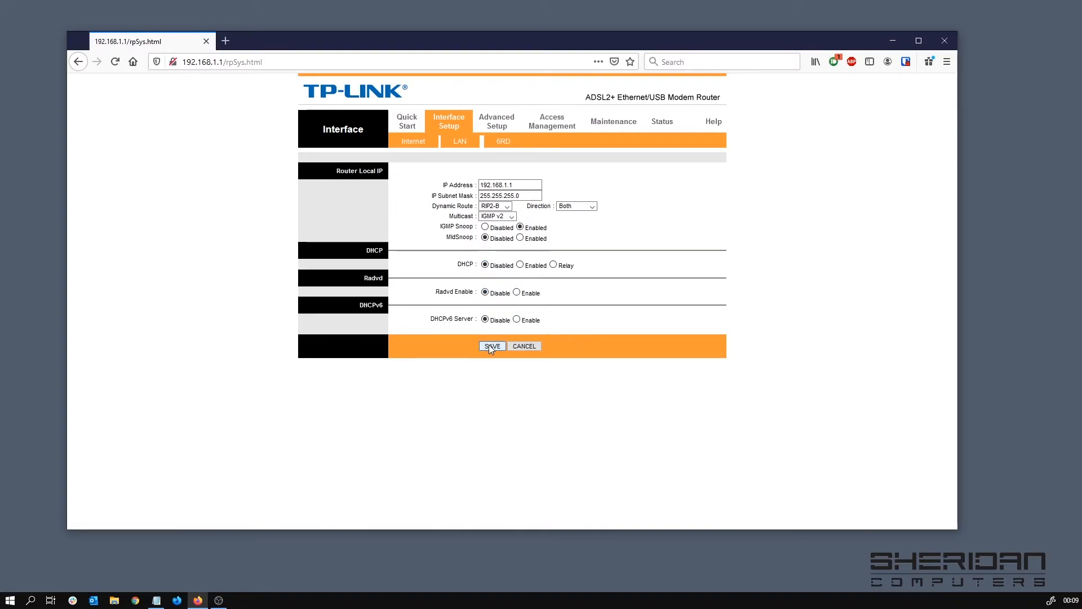
{"action": "left_click", "coordinate": [491, 346]}
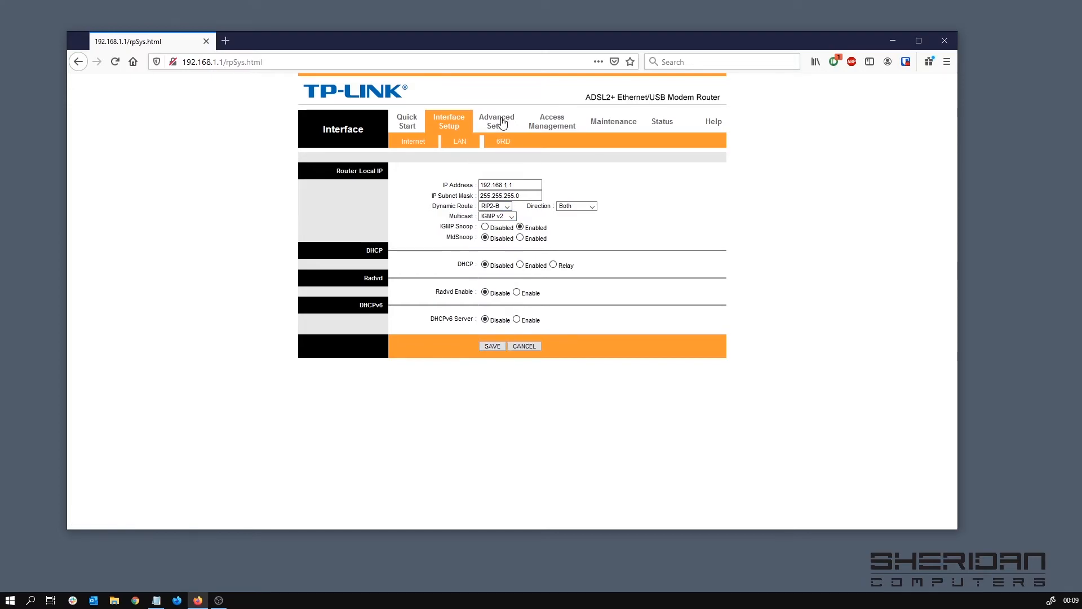
Disable the firewall in Advanced Setup, then view the routing table.
{"action": "left_click", "coordinate": [496, 121]}
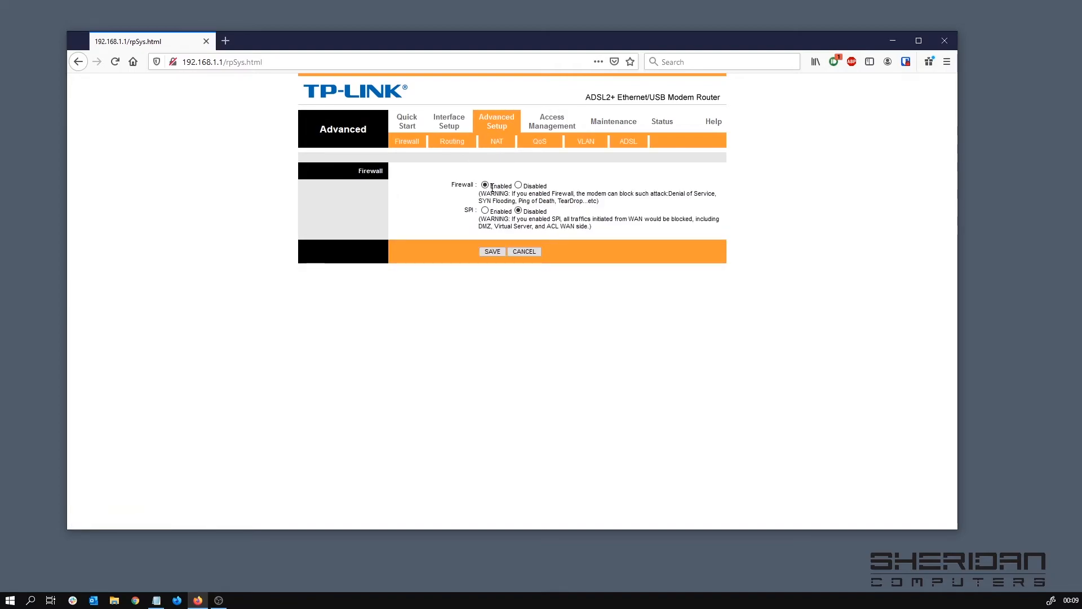
{"action": "left_click", "coordinate": [519, 185]}
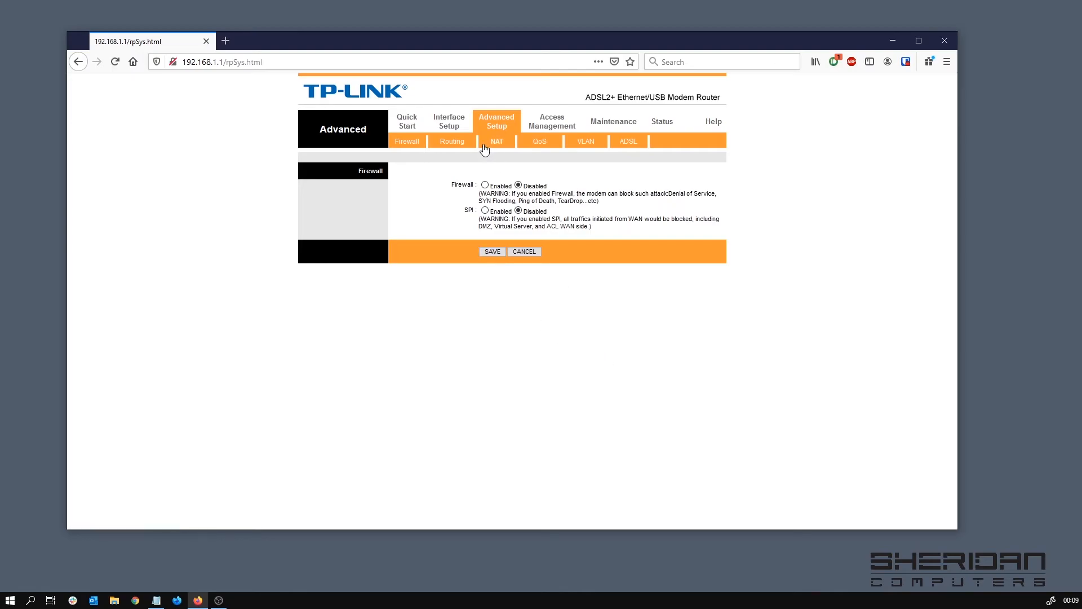
{"action": "left_click", "coordinate": [451, 141]}
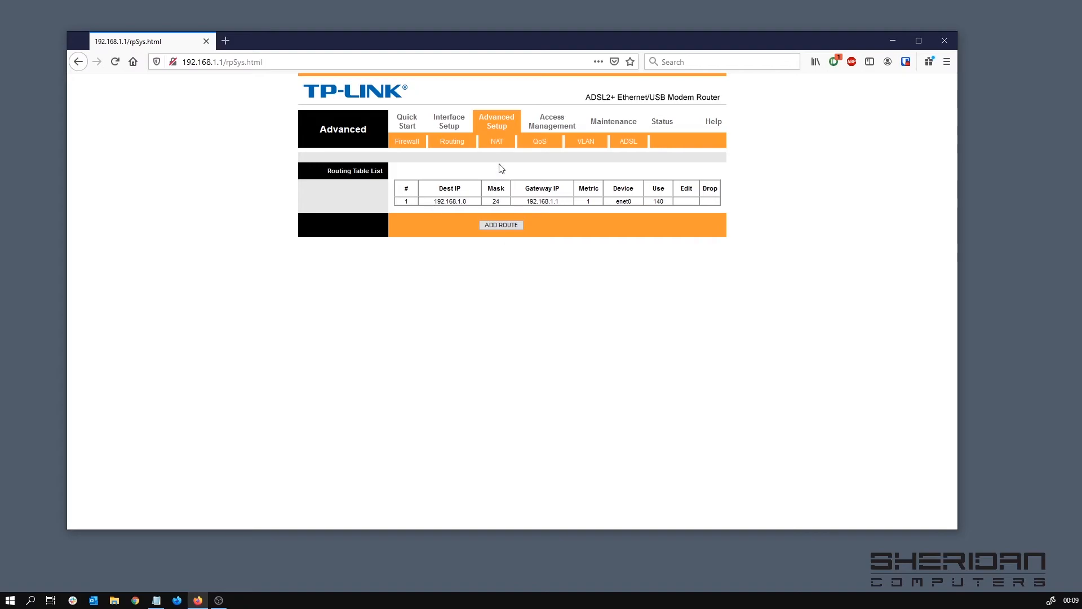
Review the NAT, VLAN and ADSL pages, then go to Access Management.
{"action": "left_click", "coordinate": [496, 141]}
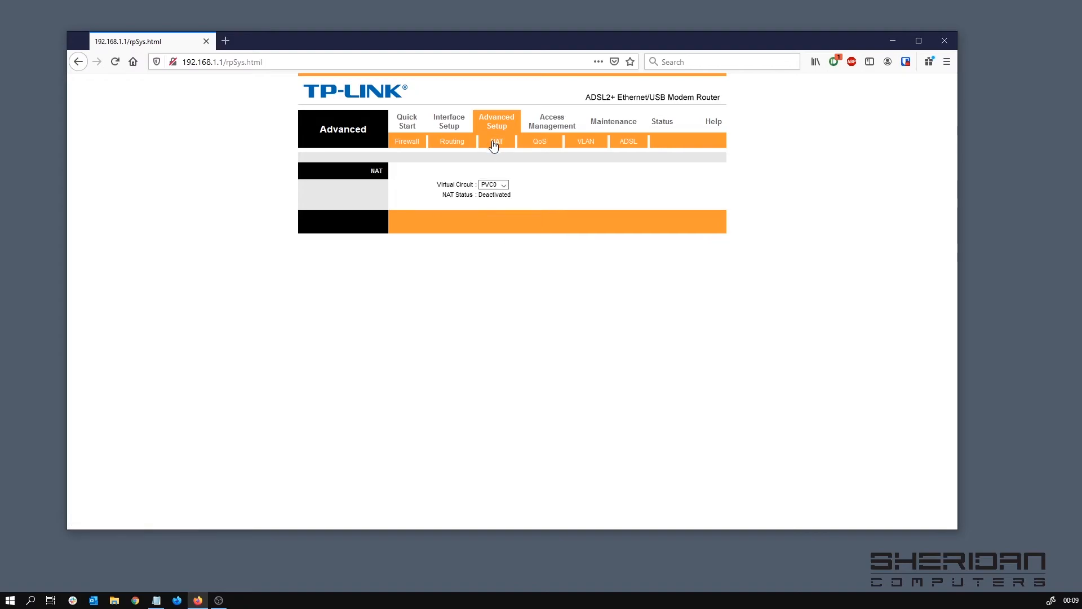
{"action": "mouse_move", "coordinate": [542, 135]}
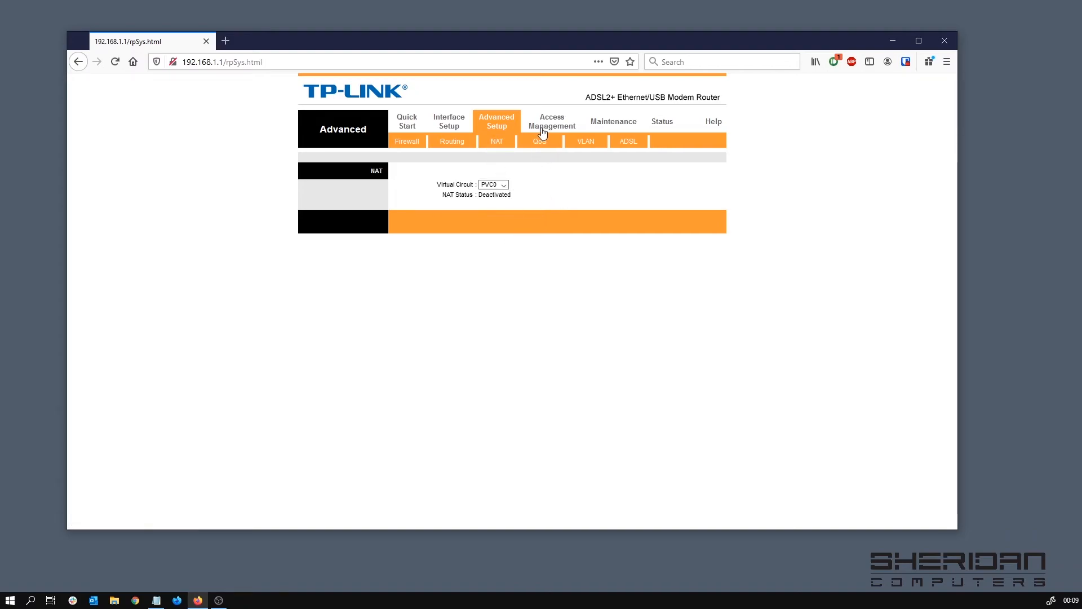
{"action": "mouse_move", "coordinate": [586, 153]}
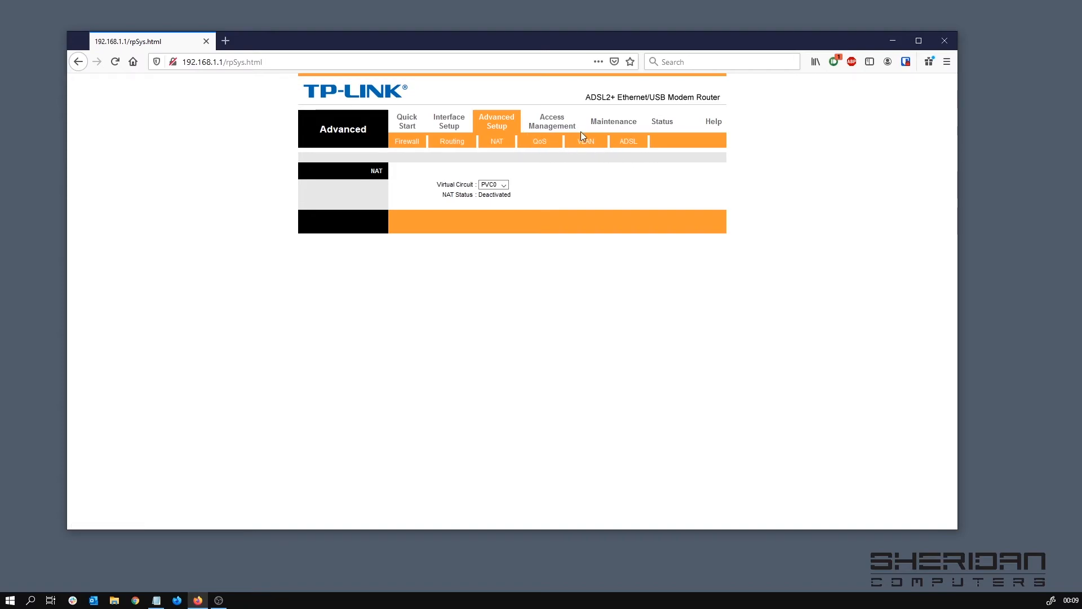
{"action": "left_click", "coordinate": [585, 141]}
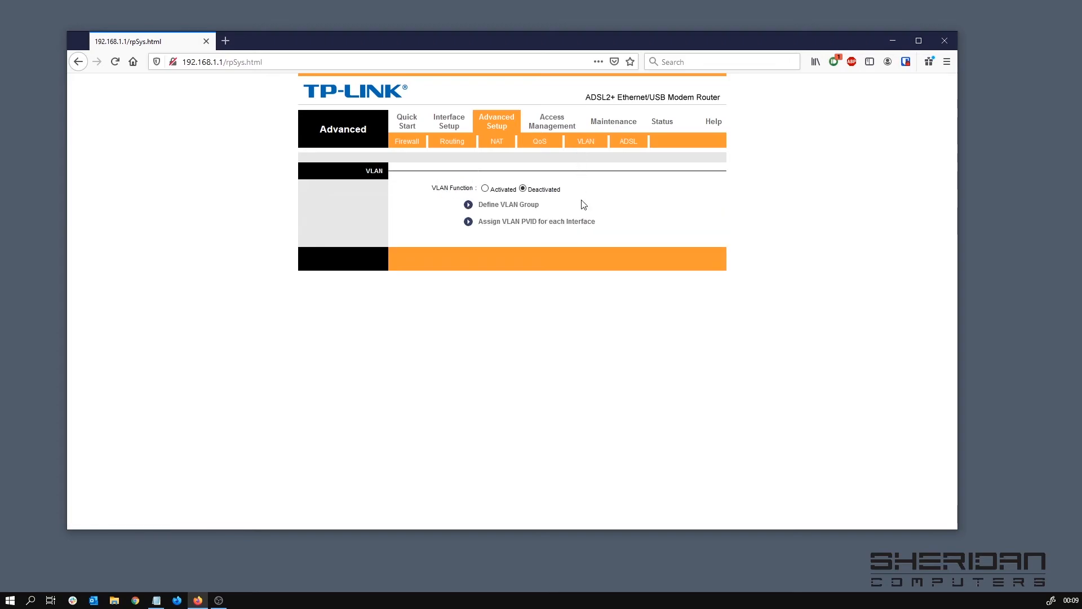
{"action": "mouse_move", "coordinate": [628, 142]}
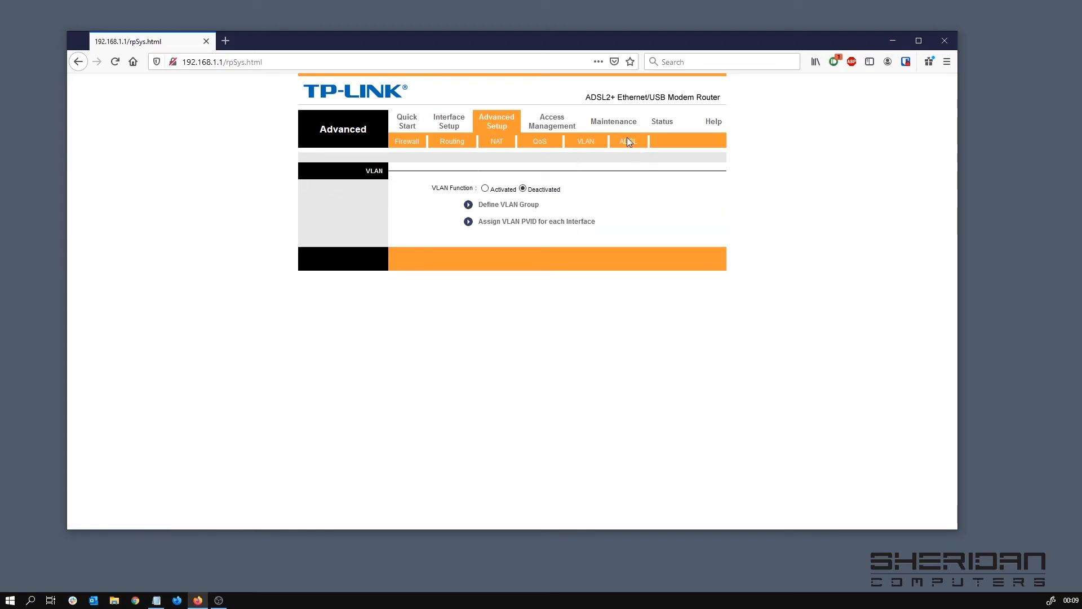
{"action": "left_click", "coordinate": [628, 143]}
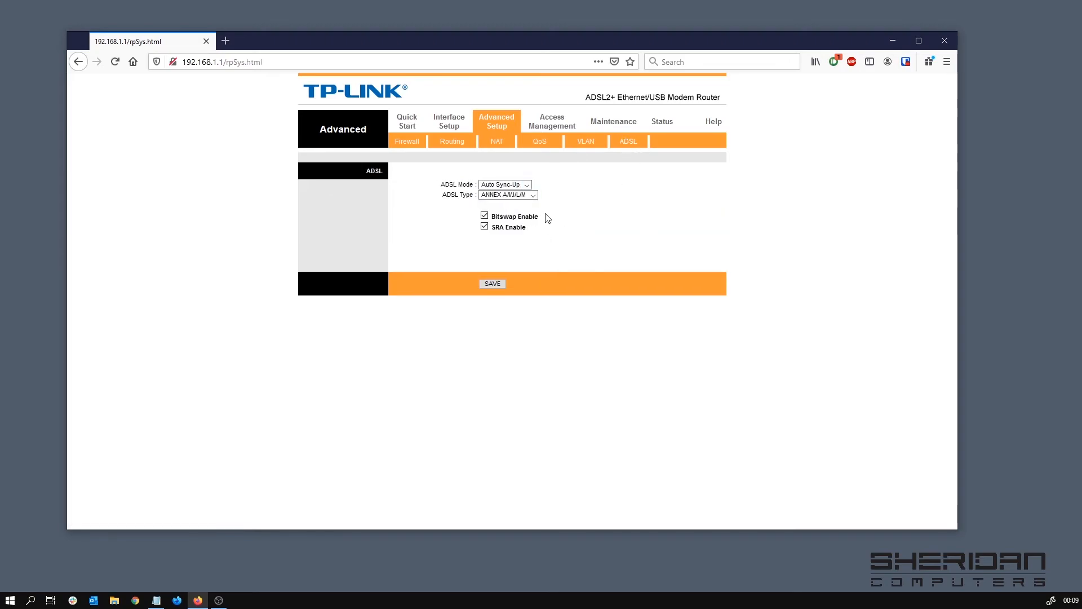
{"action": "left_click", "coordinate": [552, 121]}
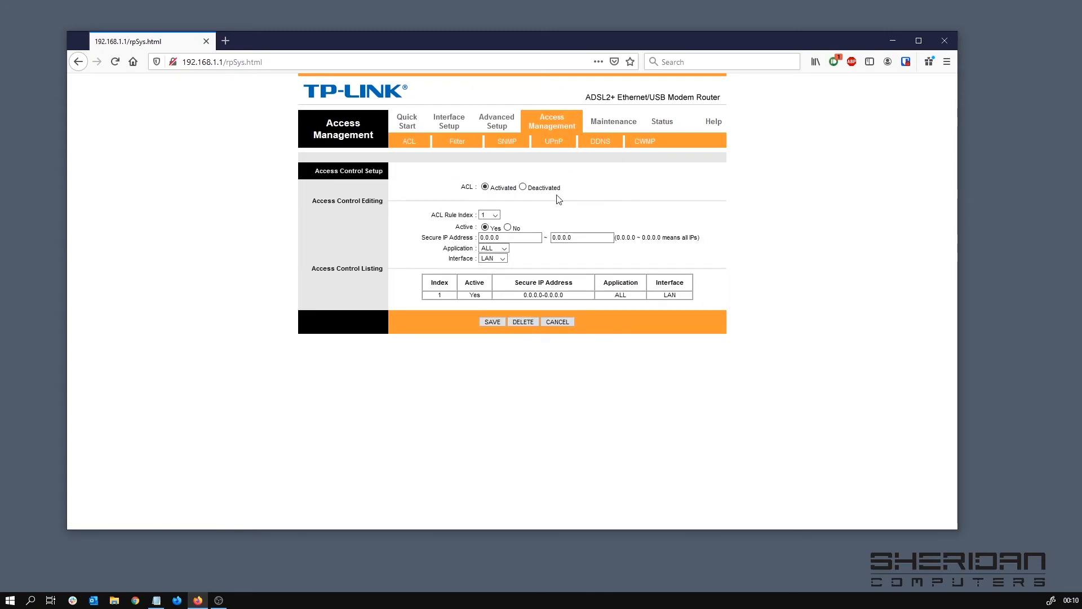
{"action": "mouse_move", "coordinate": [614, 122]}
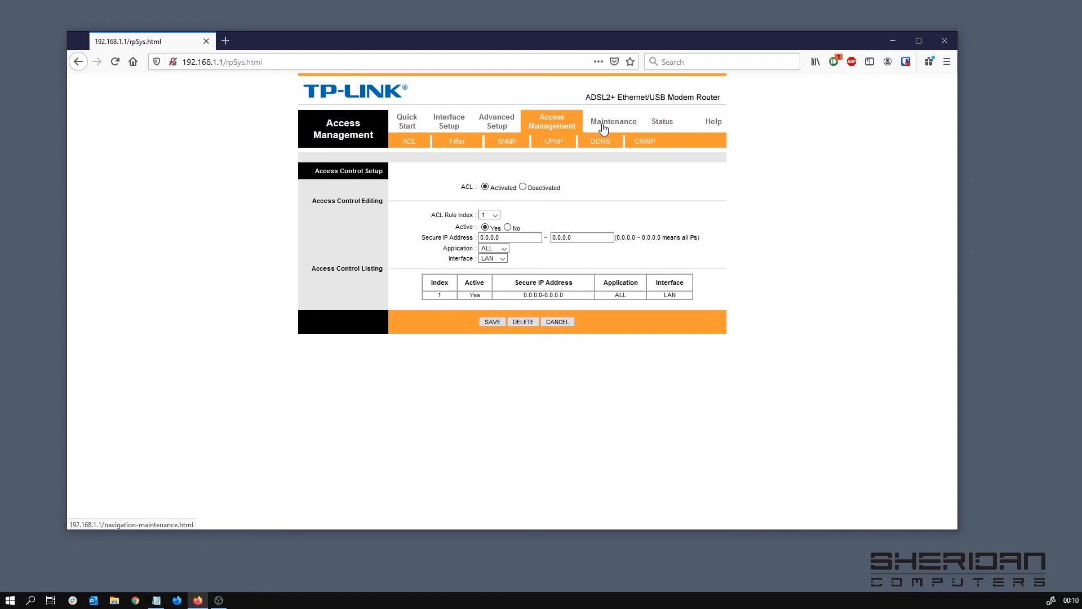
Save a new admin password in Maintenance and log back in as admin.
{"action": "left_click", "coordinate": [612, 122]}
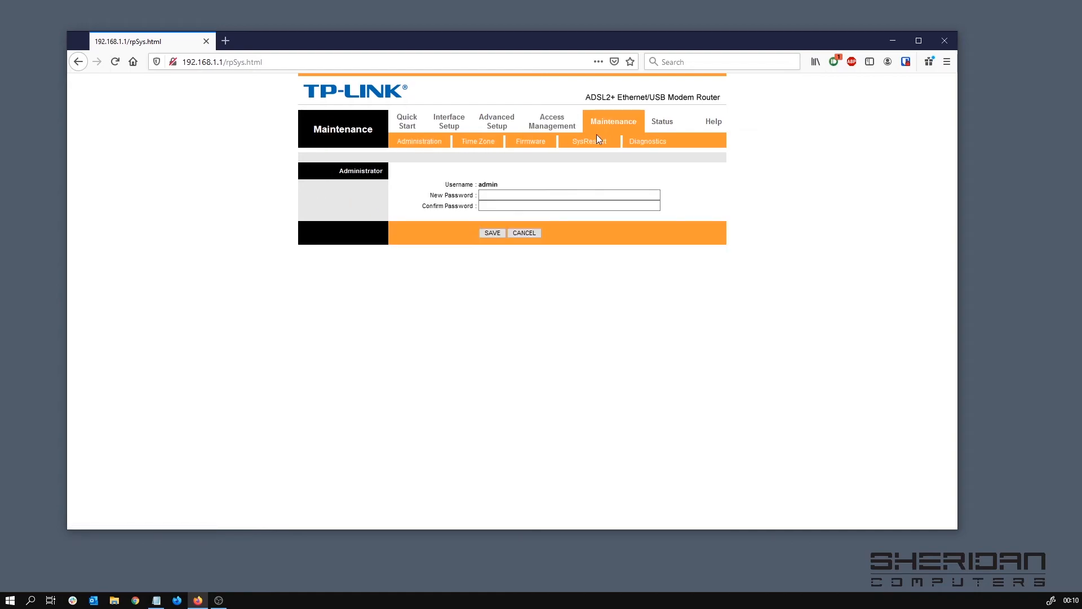
{"action": "left_click", "coordinate": [568, 195]}
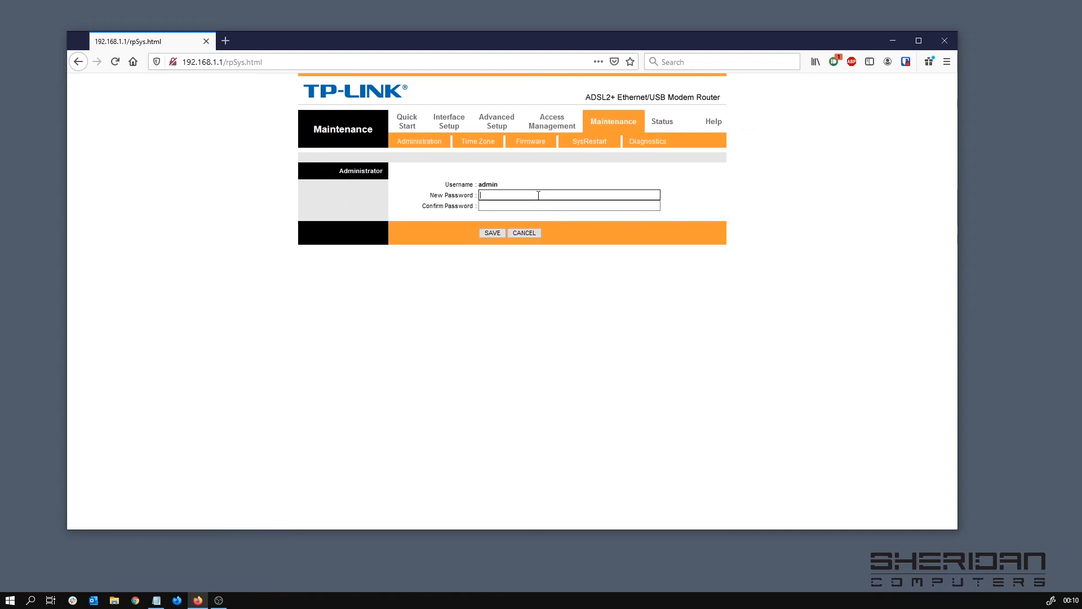
{"action": "type", "text": "••"}
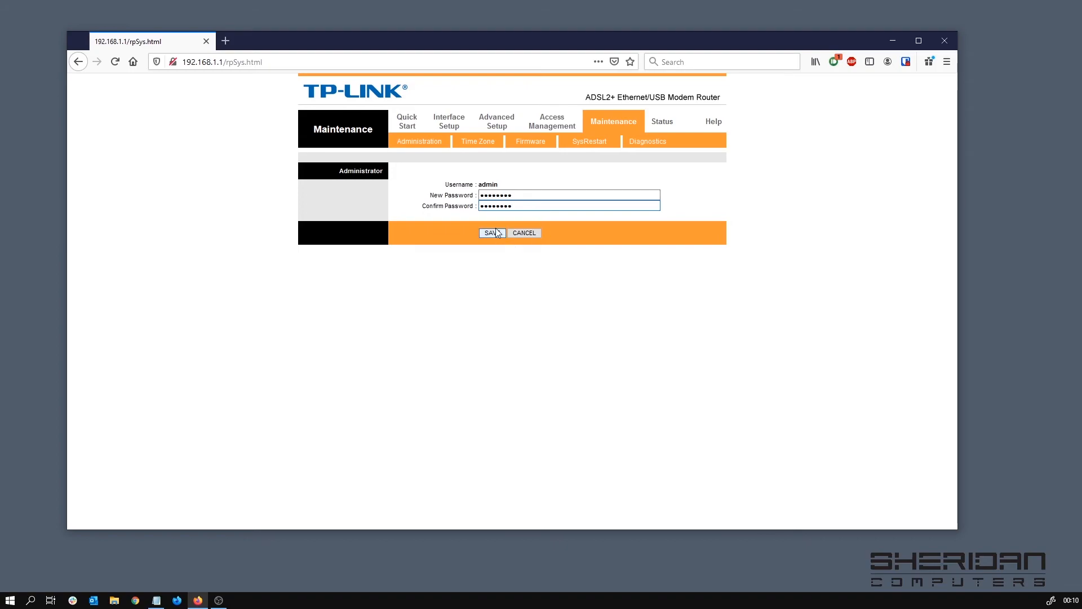
{"action": "left_click", "coordinate": [491, 233]}
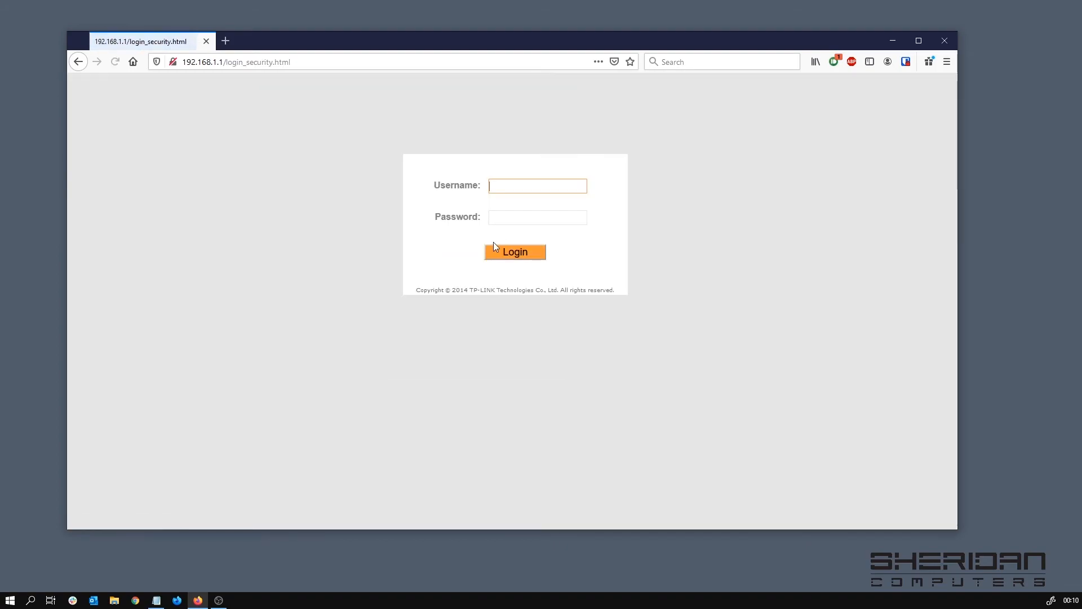
{"action": "type", "text": "admin"}
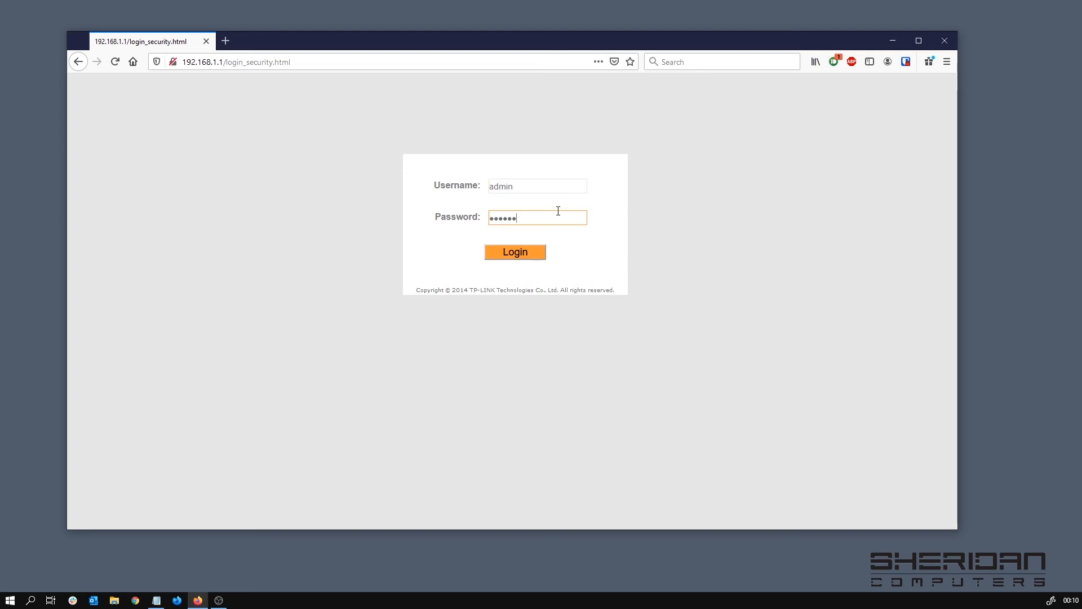
{"action": "left_click", "coordinate": [515, 251]}
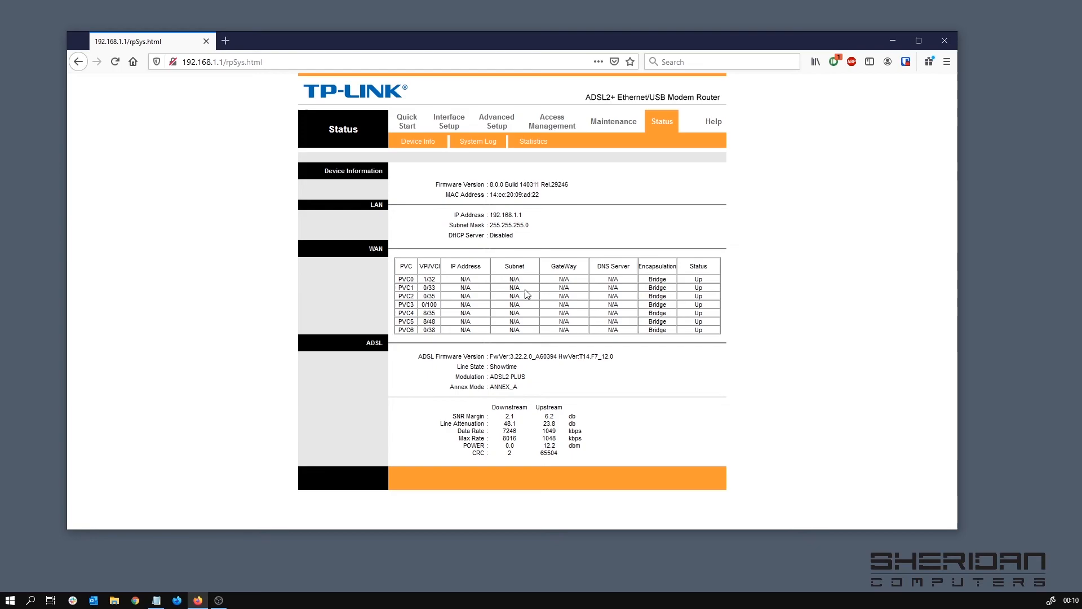
{"action": "mouse_move", "coordinate": [655, 222]}
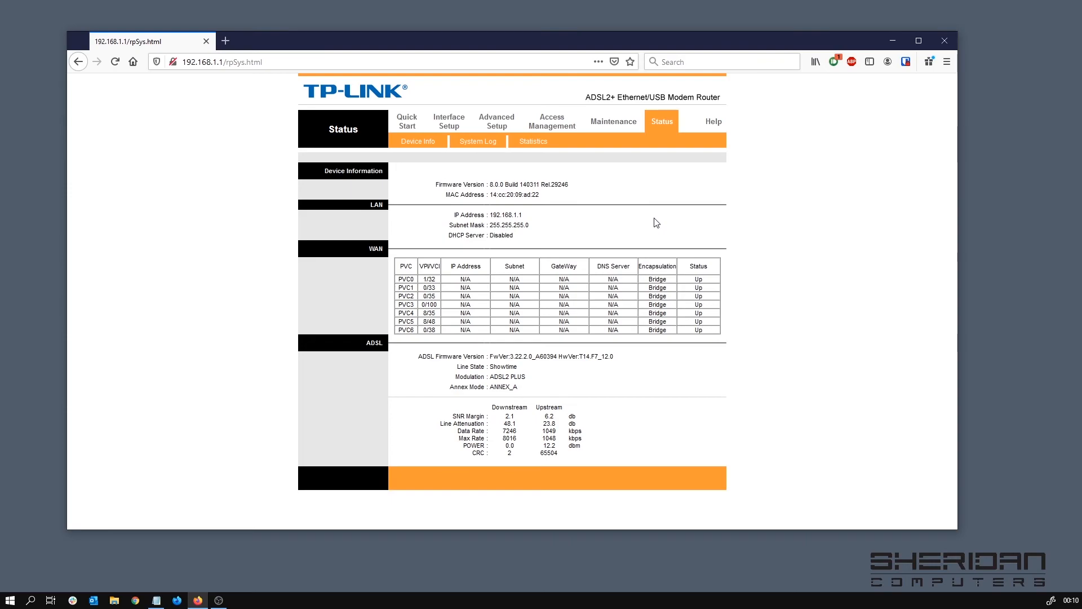
{"action": "left_click", "coordinate": [115, 61]}
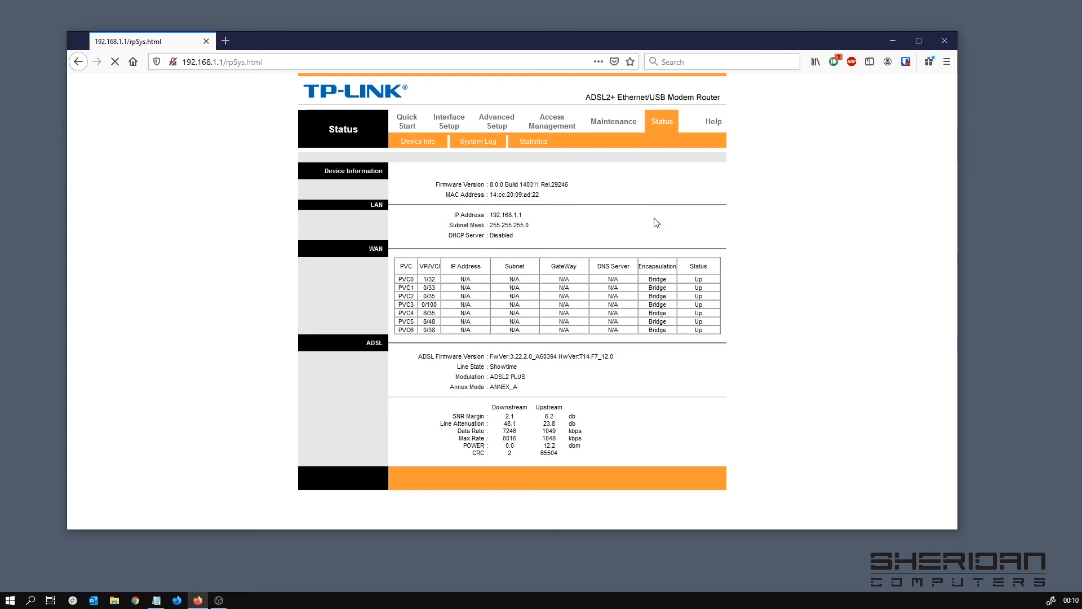